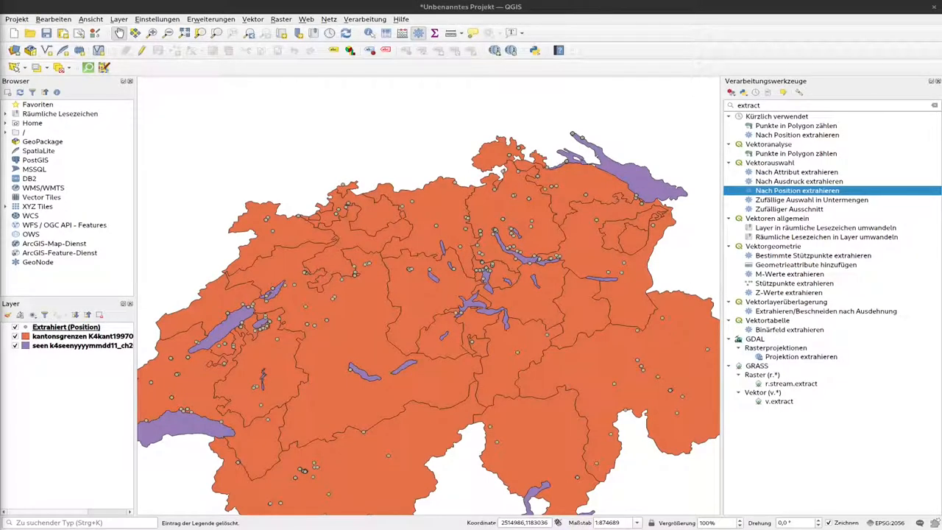
mouse_move(256, 298)
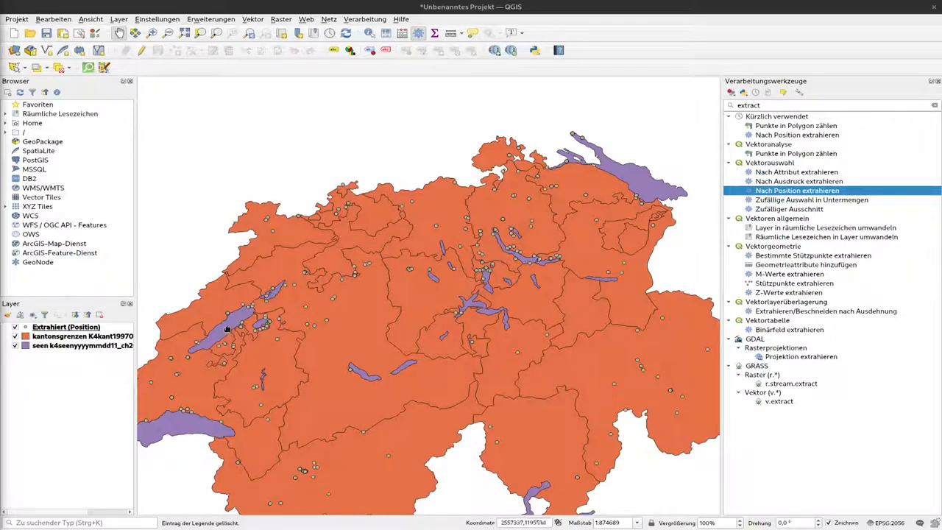
mouse_move(377, 353)
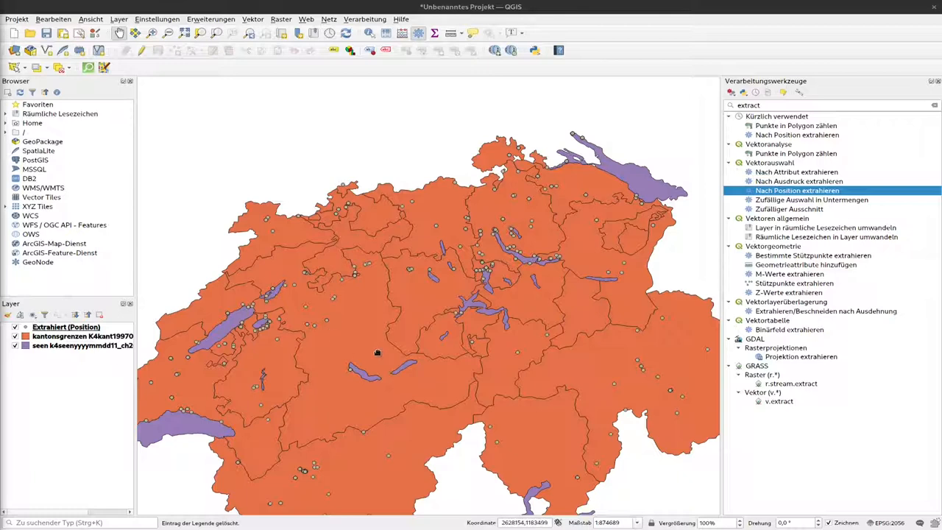
mouse_move(374, 348)
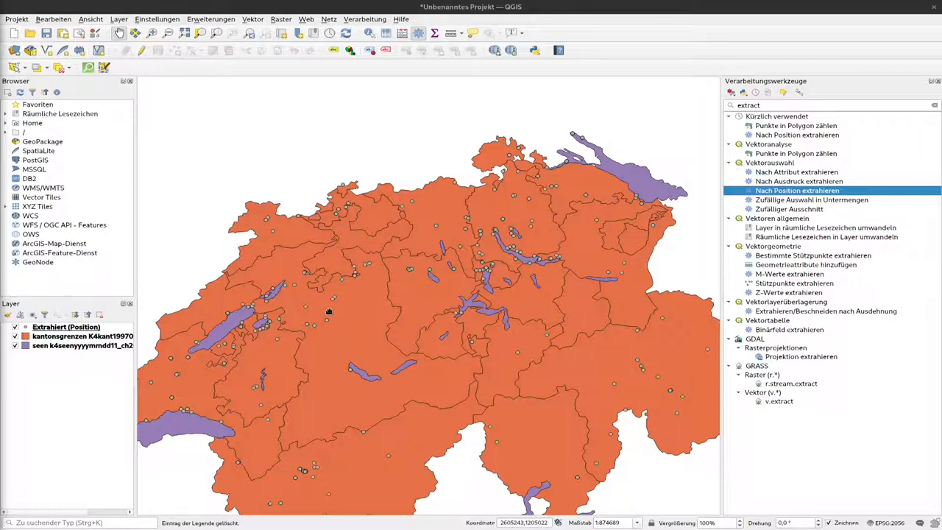
mouse_move(332, 332)
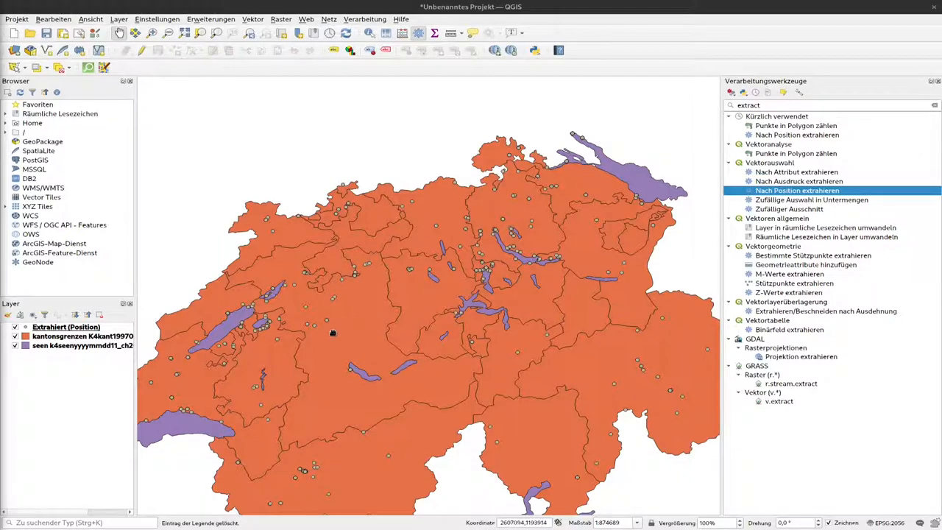
Find the 'zus' algorithms and launch 'Attribute nach Position verknüpfen (Zusammenfassung)'.
drag(332, 333, 401, 305)
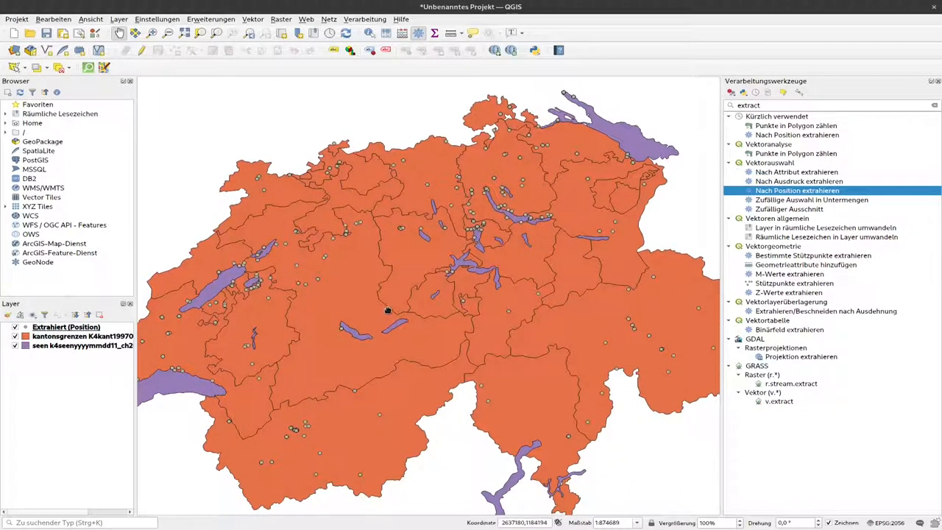
mouse_move(388, 309)
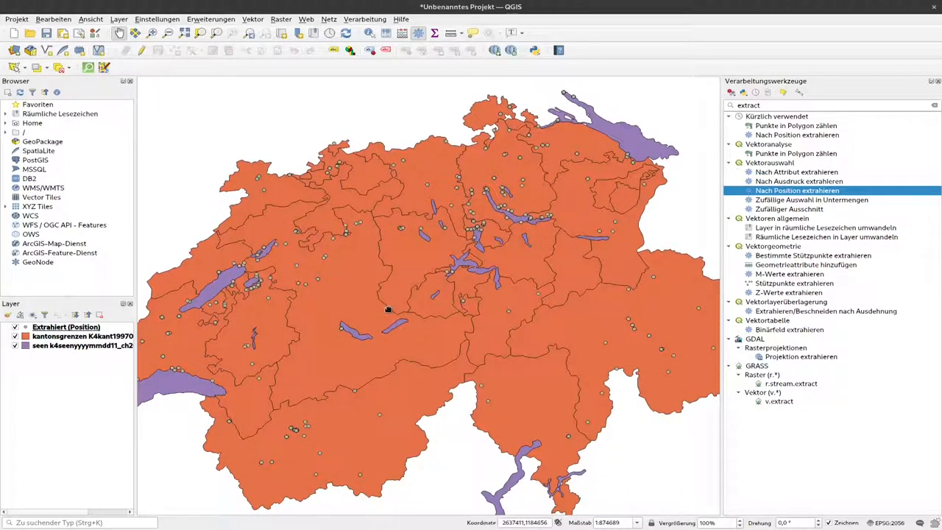
mouse_move(389, 309)
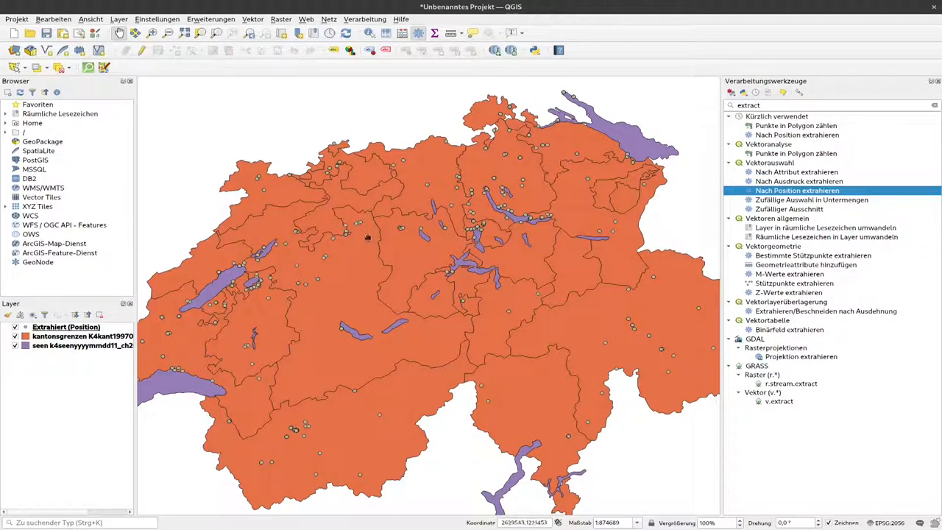
mouse_move(380, 297)
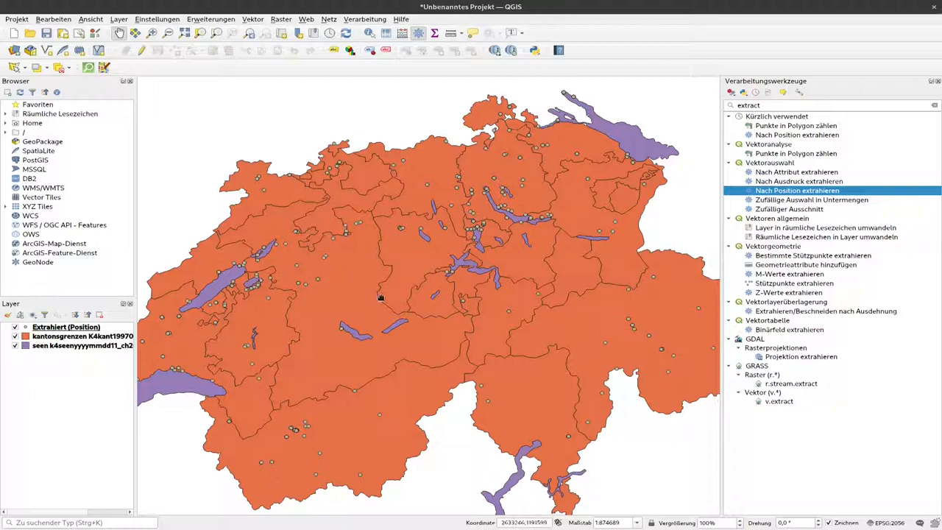
mouse_move(368, 312)
text(zus)
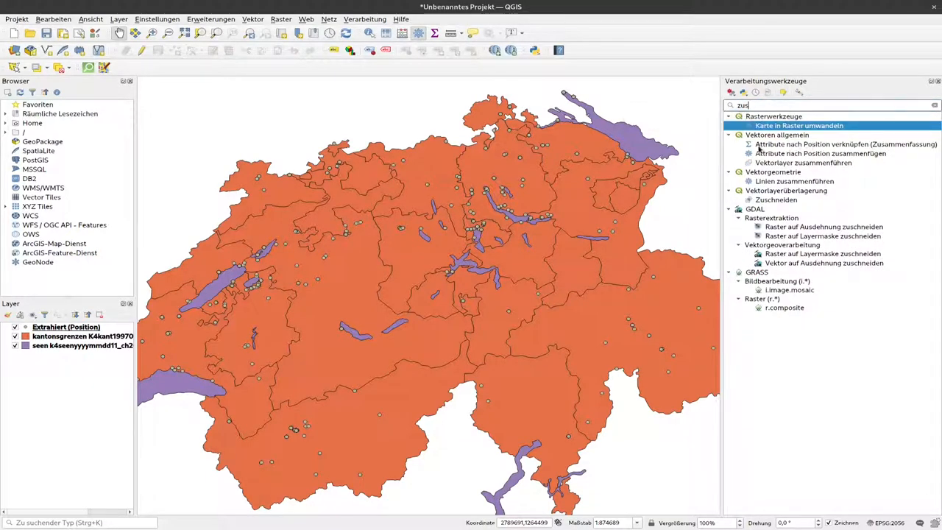
mouse_move(851, 147)
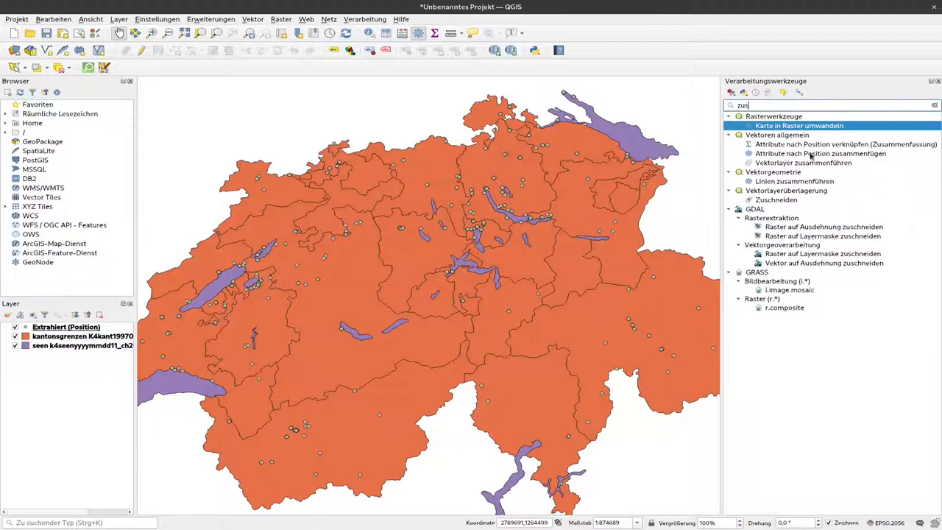
click(820, 153)
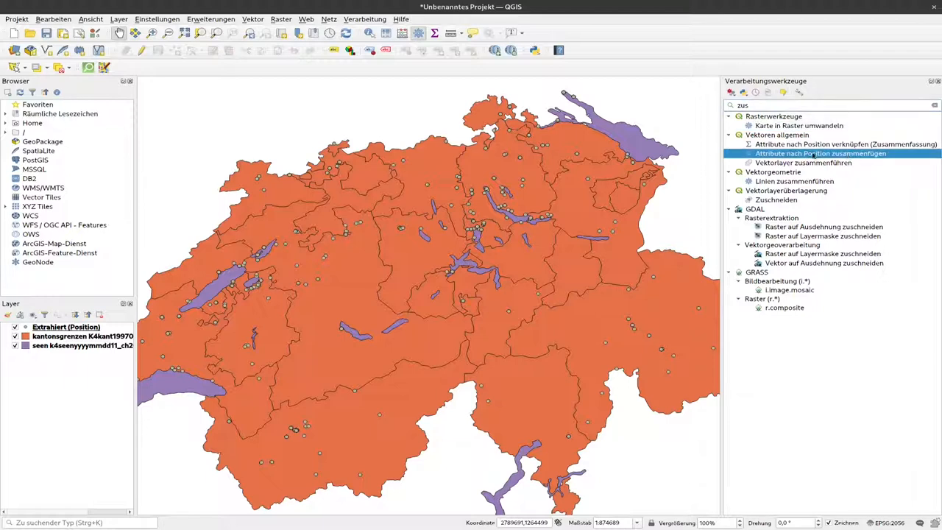
mouse_move(821, 153)
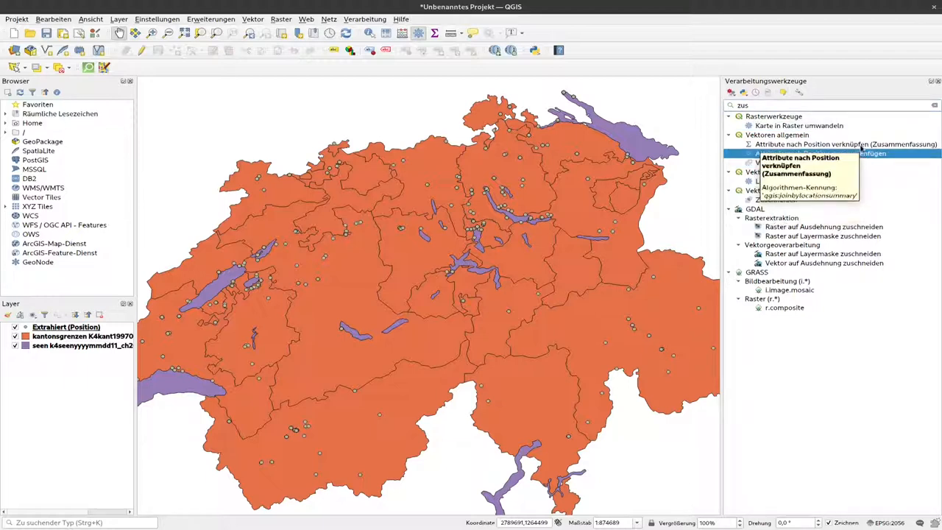
click(832, 144)
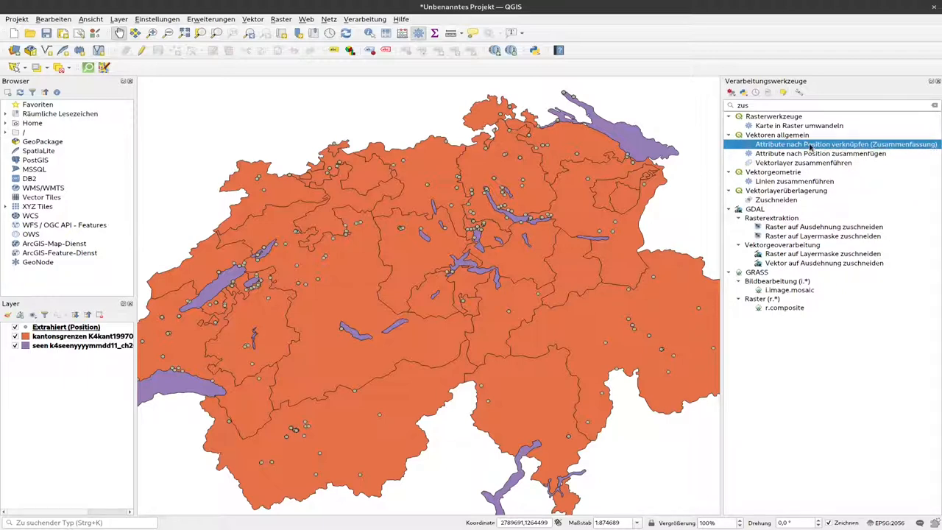
mouse_move(806, 144)
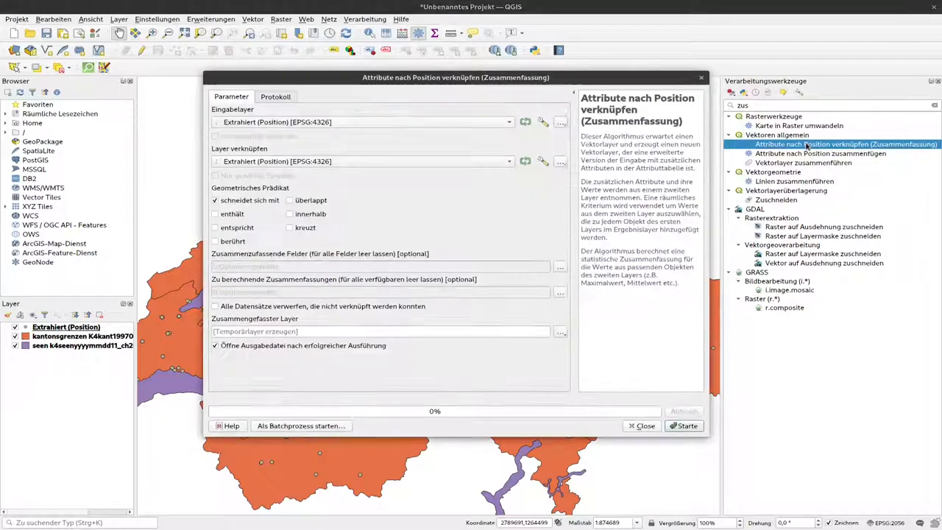
Make kantonsgrenzen the input layer, keeping Extrahiert (Position) as join layer with 'schneidet sich mit'.
drag(456, 77, 582, 79)
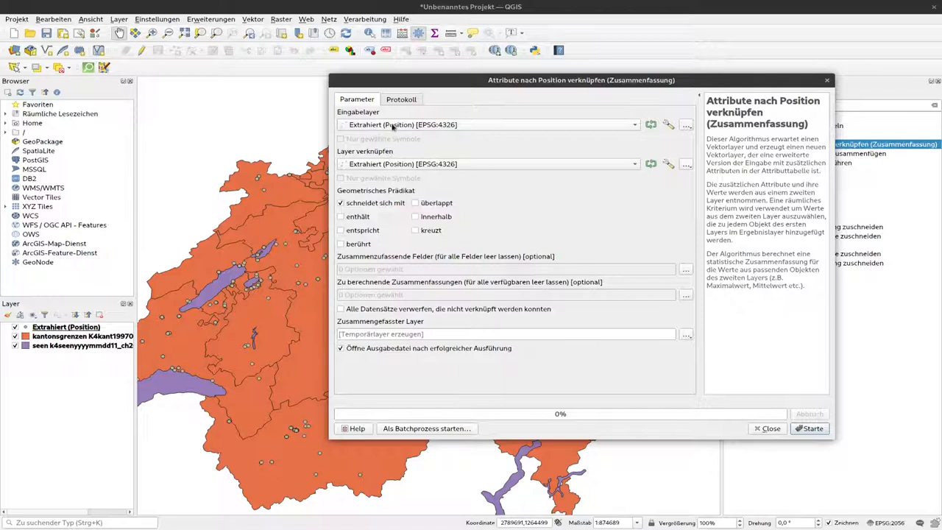
click(633, 124)
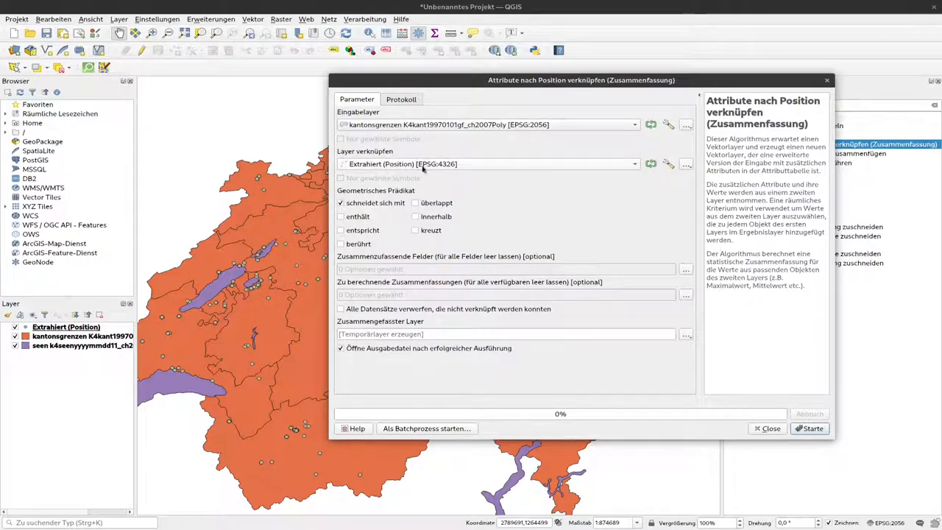
mouse_move(459, 168)
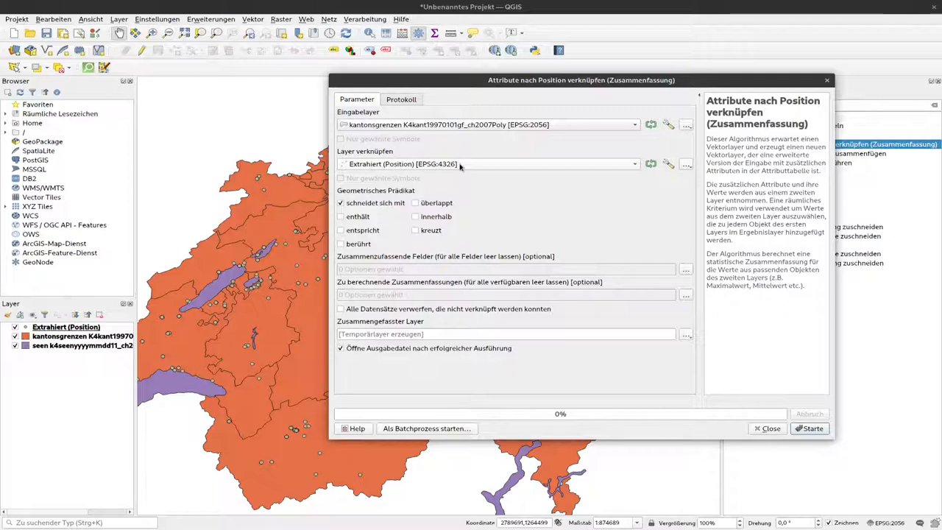
mouse_move(459, 164)
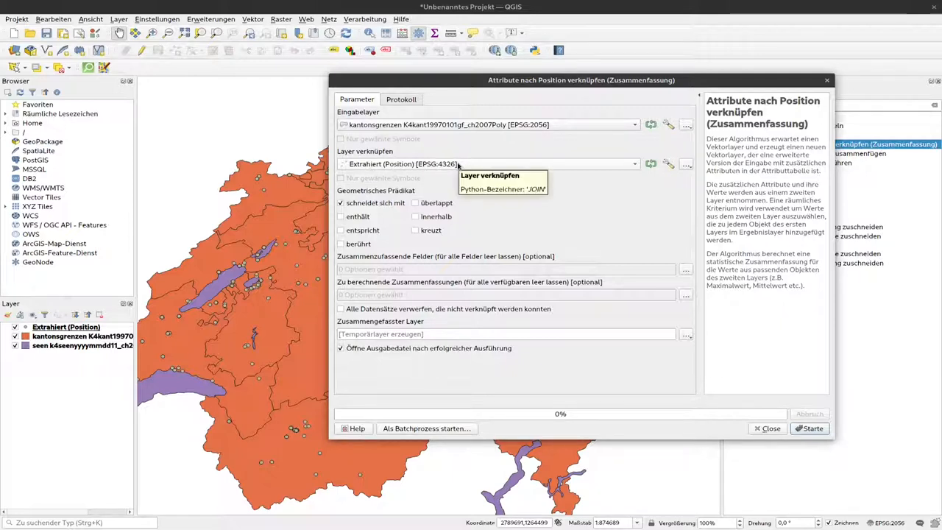
mouse_move(348, 208)
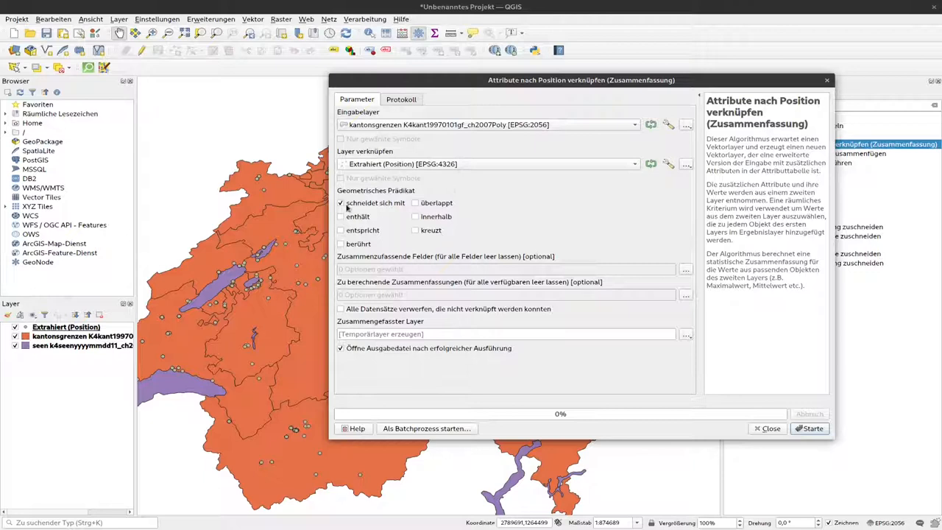
mouse_move(376, 206)
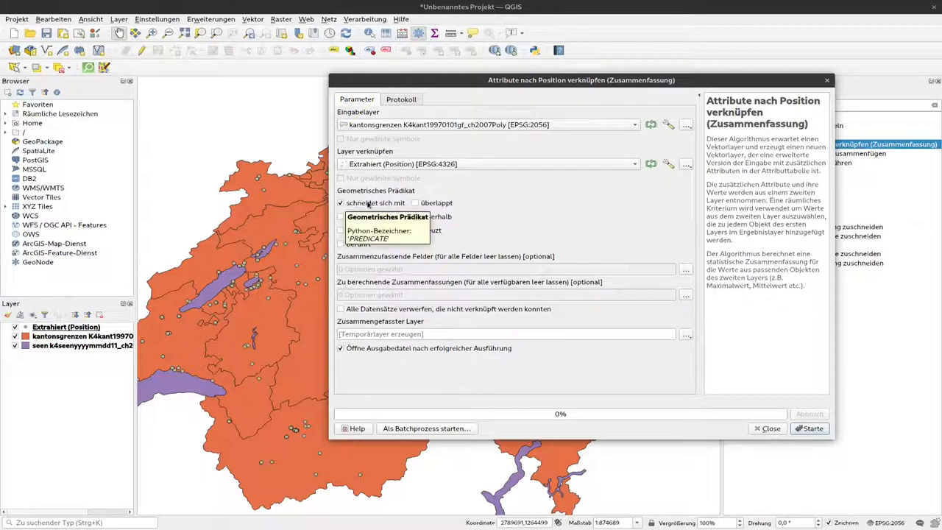
mouse_move(668, 244)
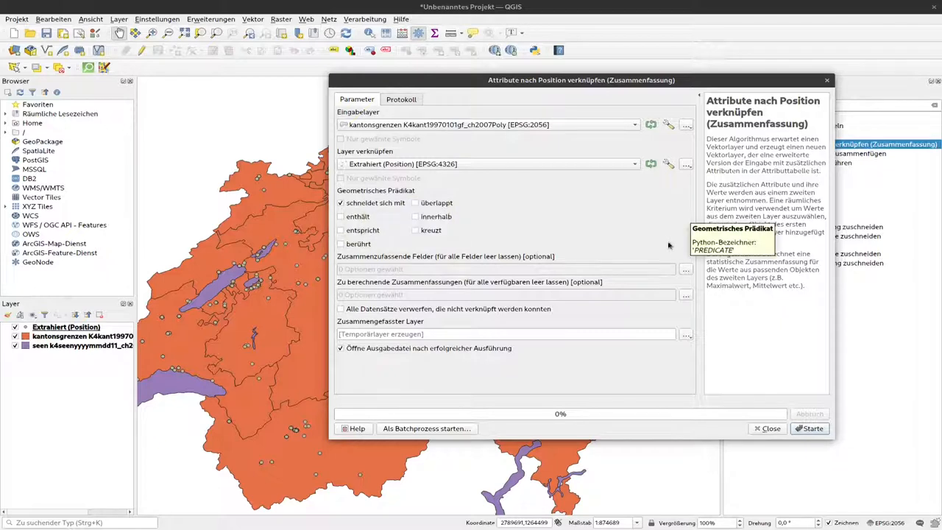
mouse_move(368, 265)
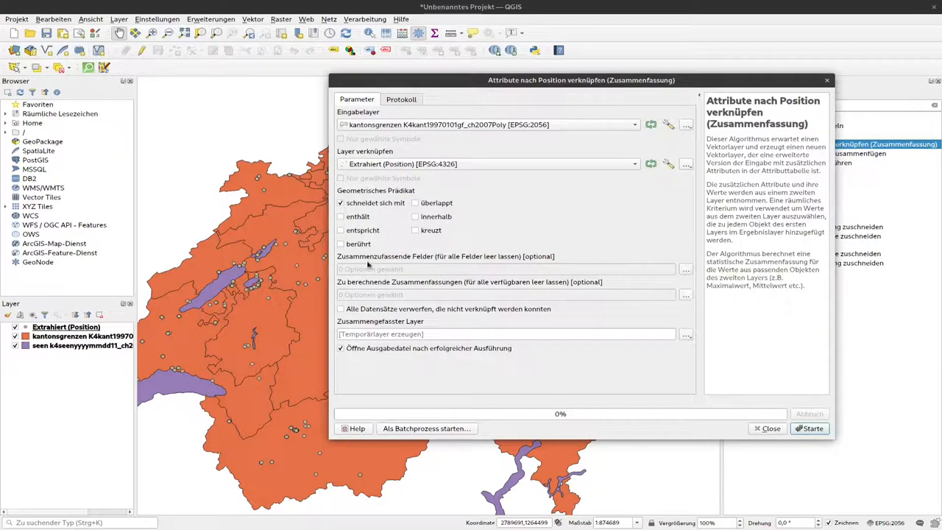
mouse_move(518, 258)
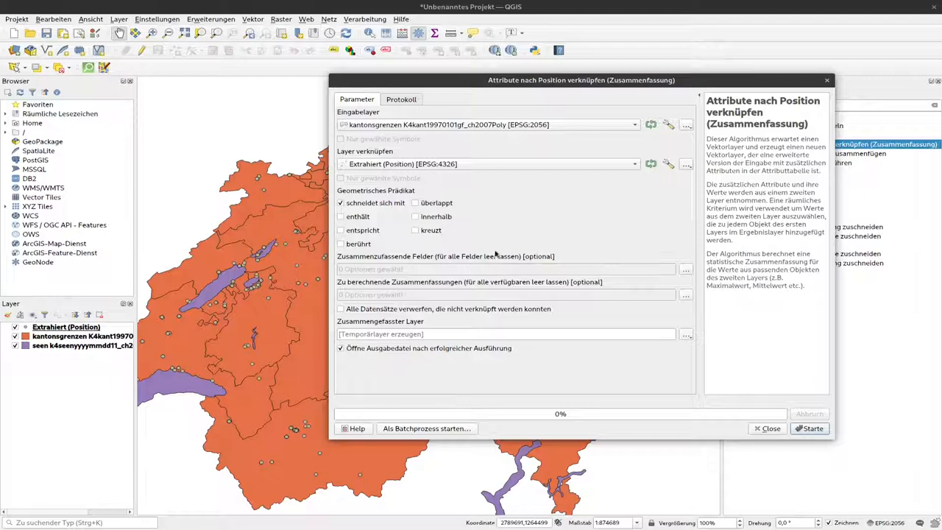
mouse_move(689, 274)
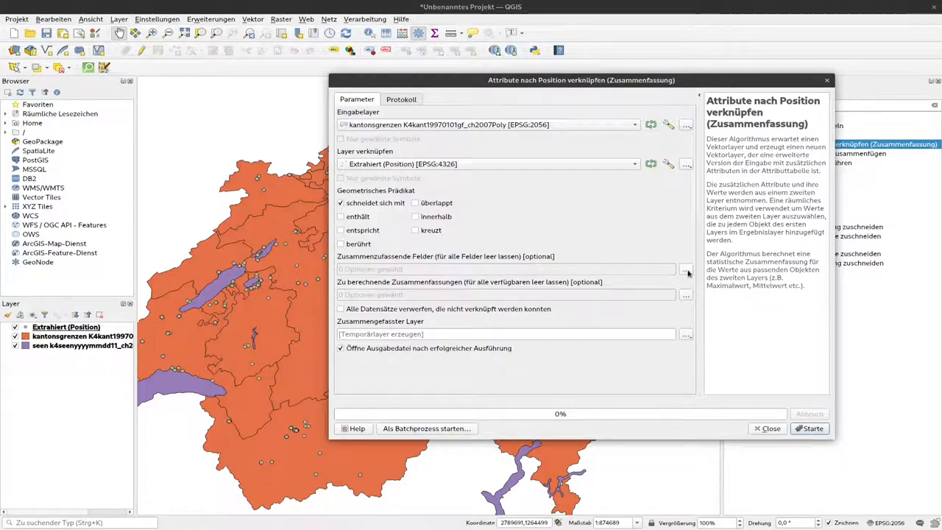
Choose which extracted point fields get summarized in the intersects join.
click(686, 268)
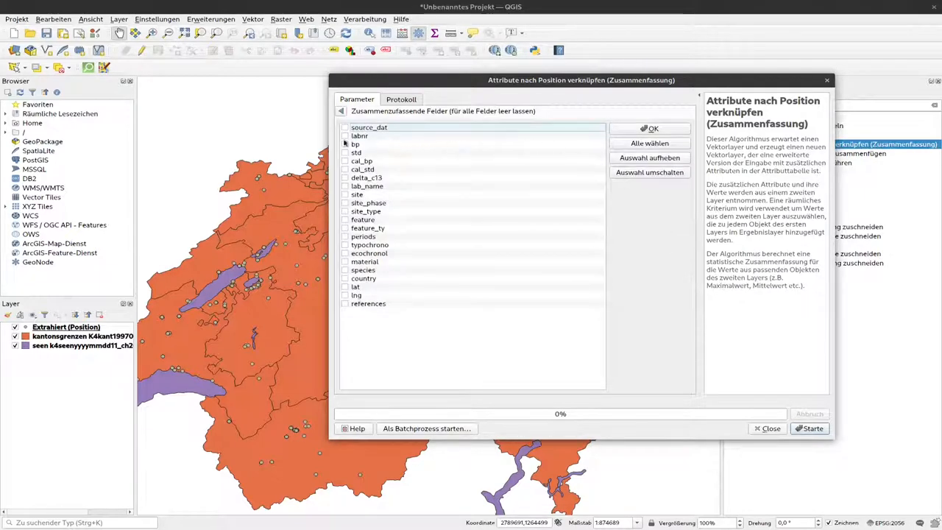
click(344, 135)
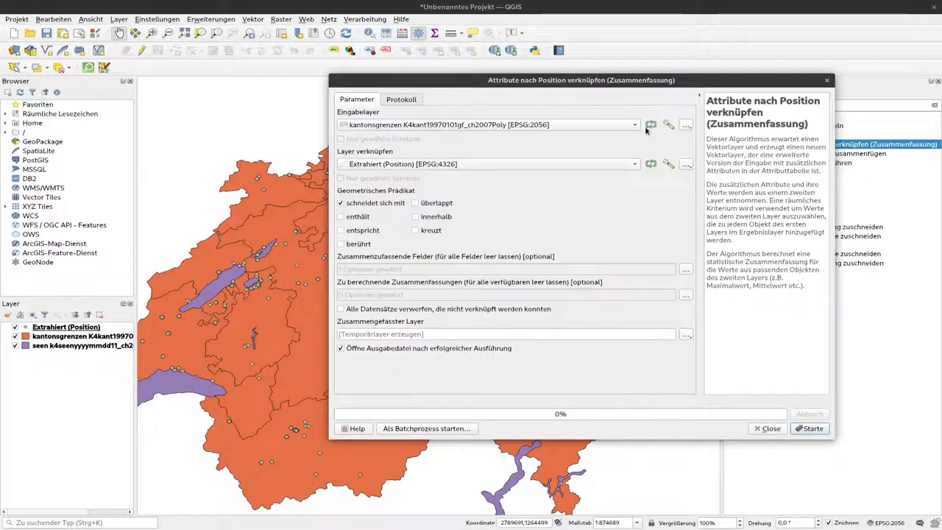
mouse_move(571, 302)
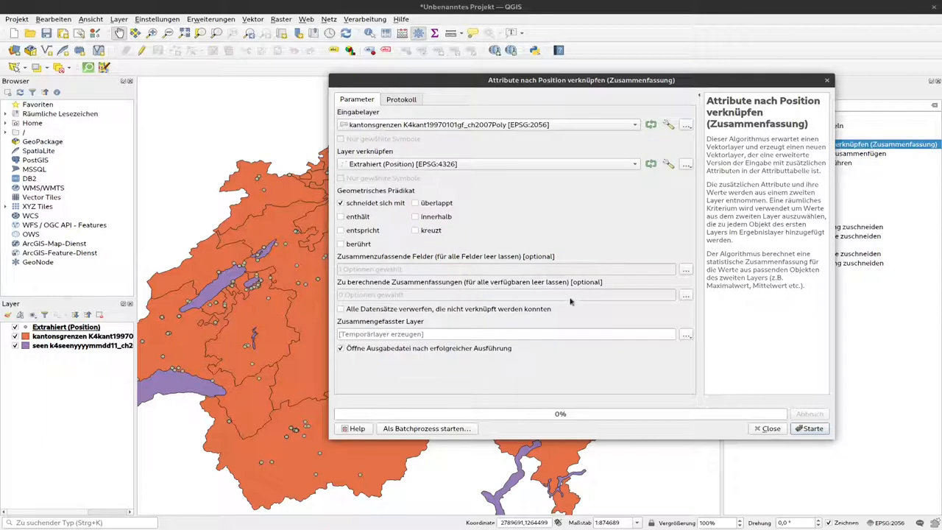
mouse_move(504, 288)
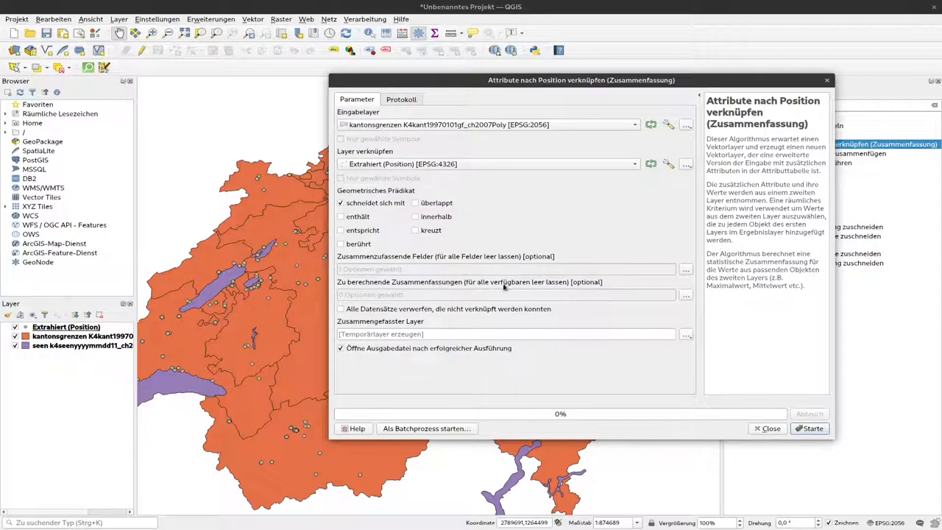
mouse_move(680, 294)
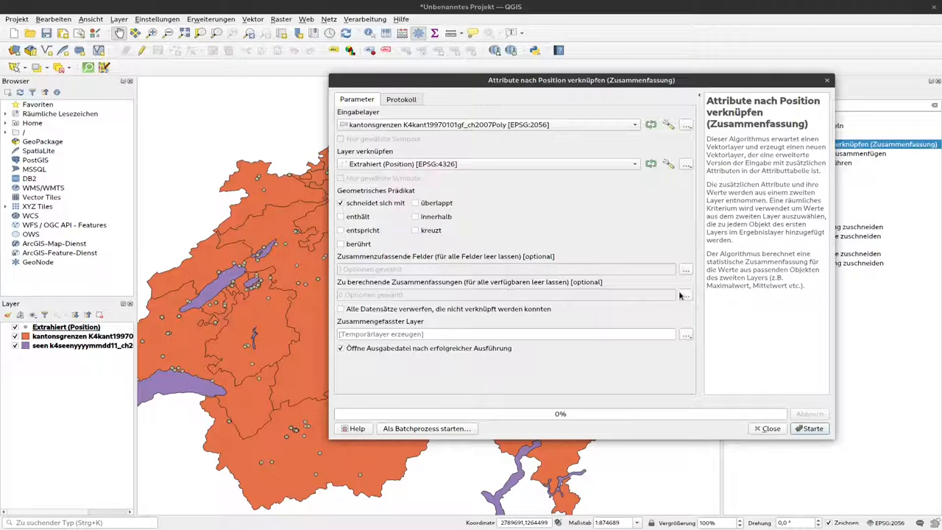
Select Durchschnitt (mean) as the only summary to calculate and confirm.
click(685, 294)
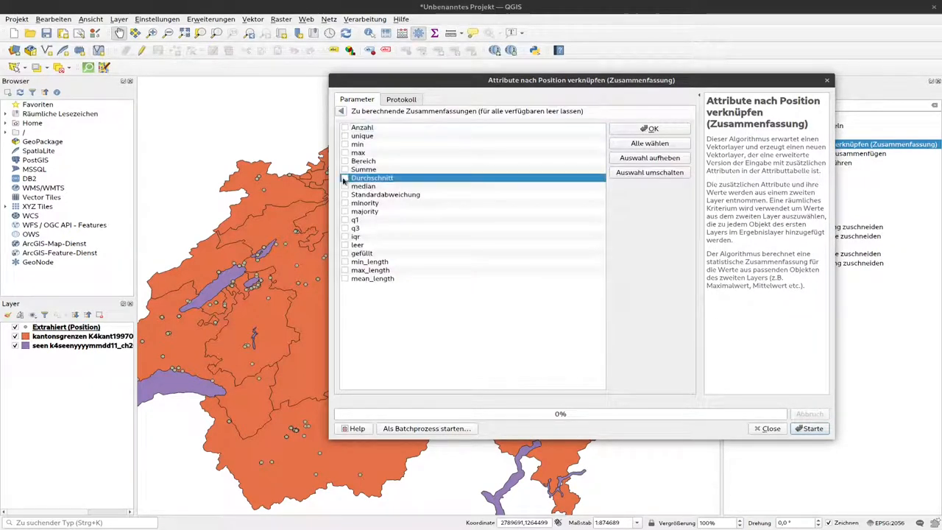
click(344, 177)
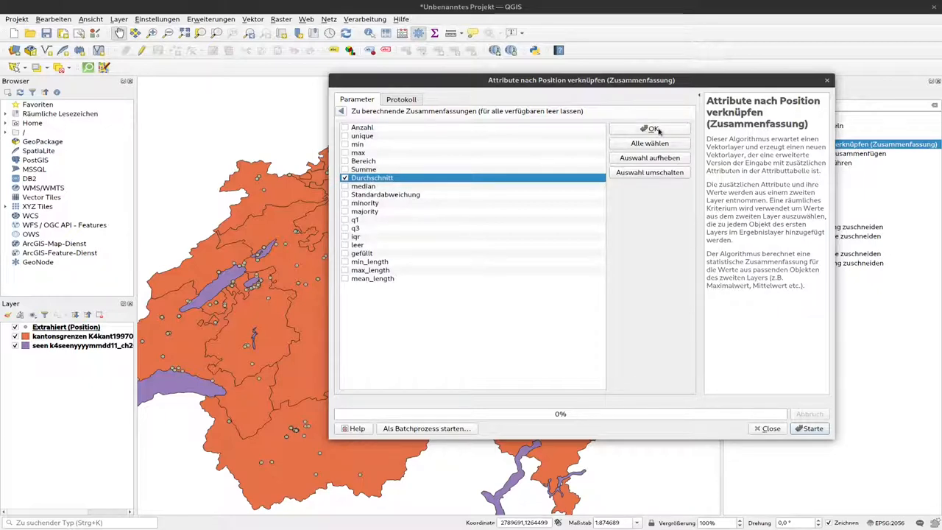
mouse_move(364, 190)
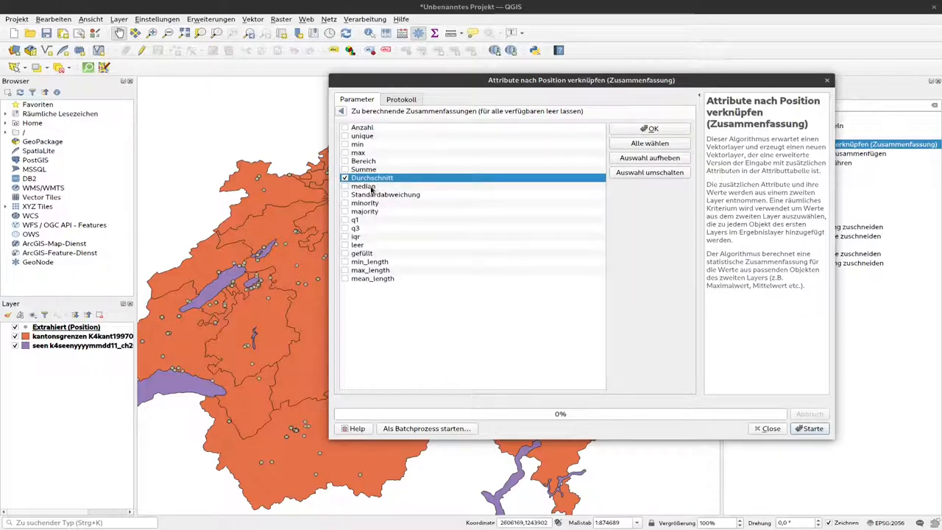
mouse_move(377, 217)
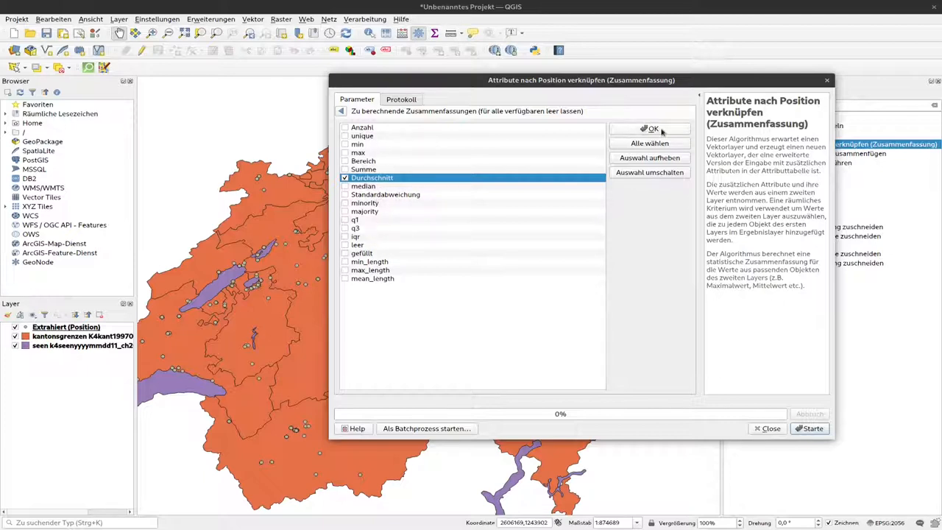
click(649, 128)
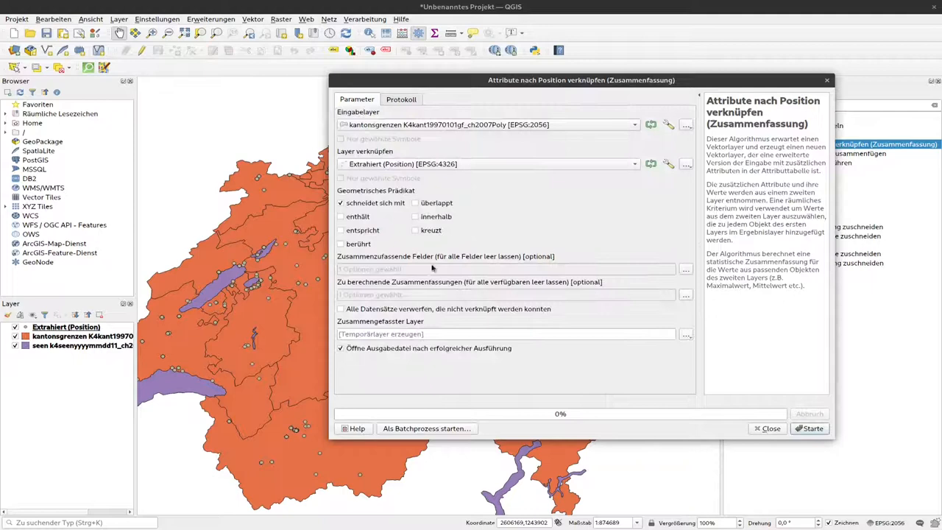
mouse_move(610, 303)
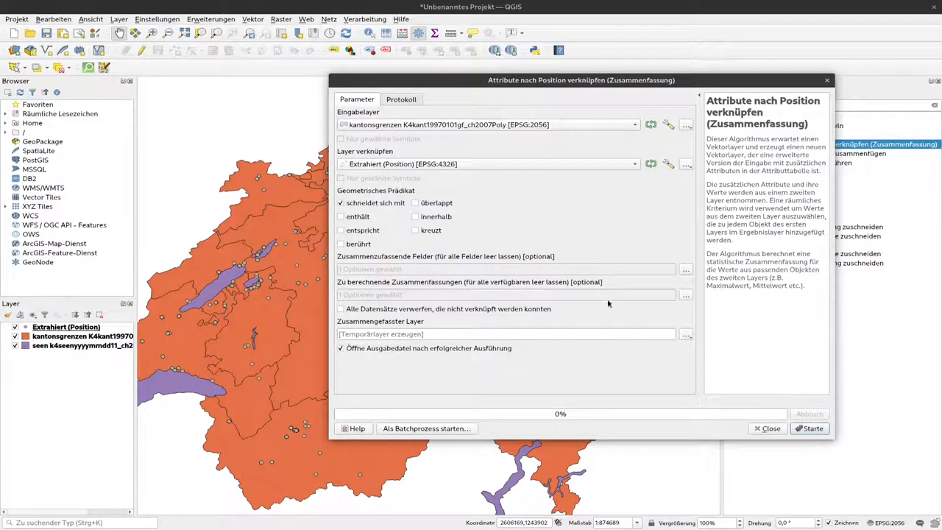
mouse_move(368, 315)
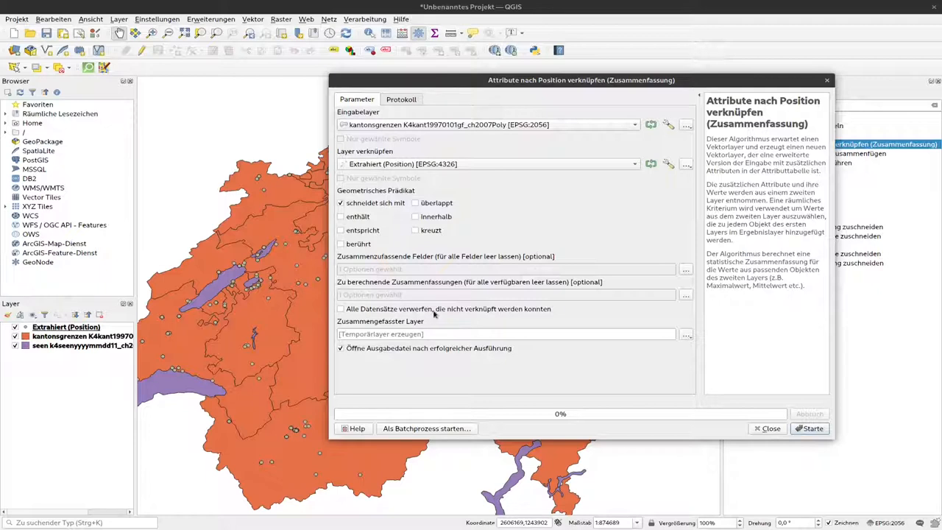
mouse_move(434, 309)
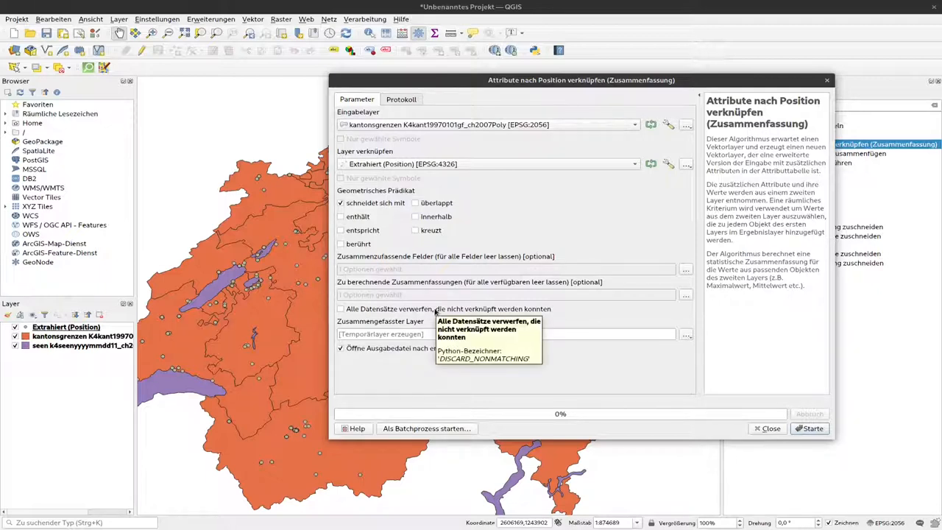
mouse_move(556, 321)
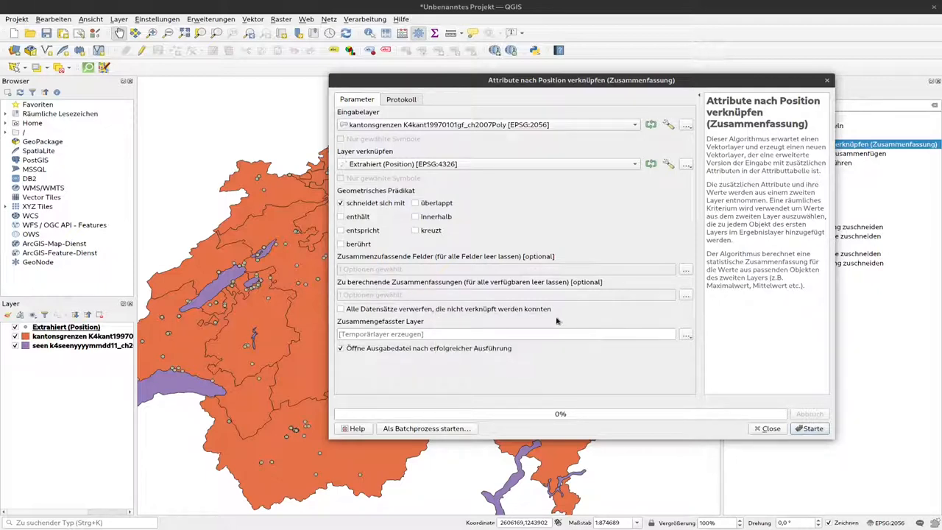
mouse_move(442, 309)
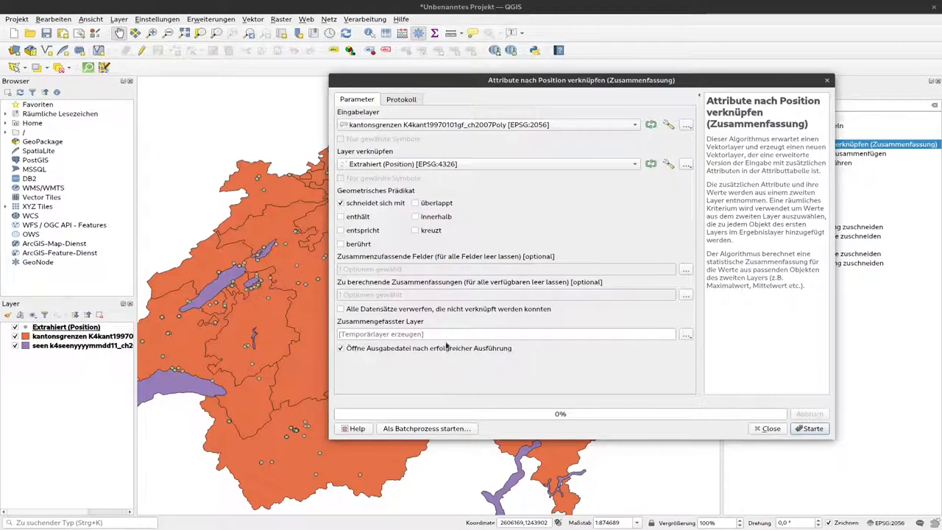
mouse_move(380, 360)
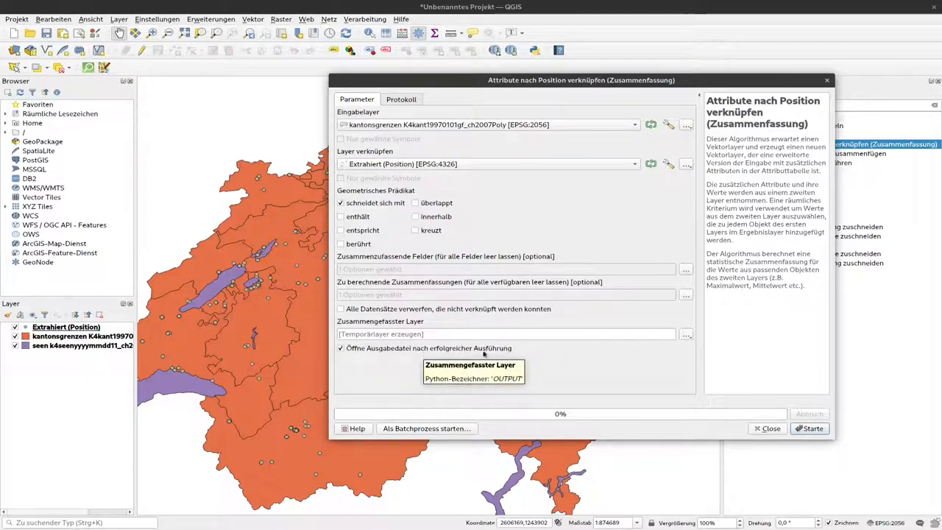
mouse_move(812, 458)
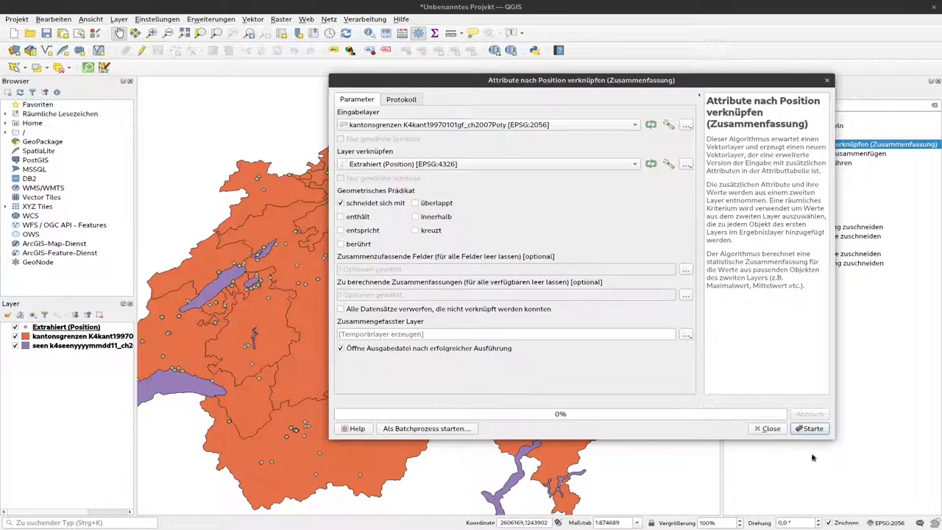
Run the summary join to add the joined cantons layer, then close the tool.
click(809, 428)
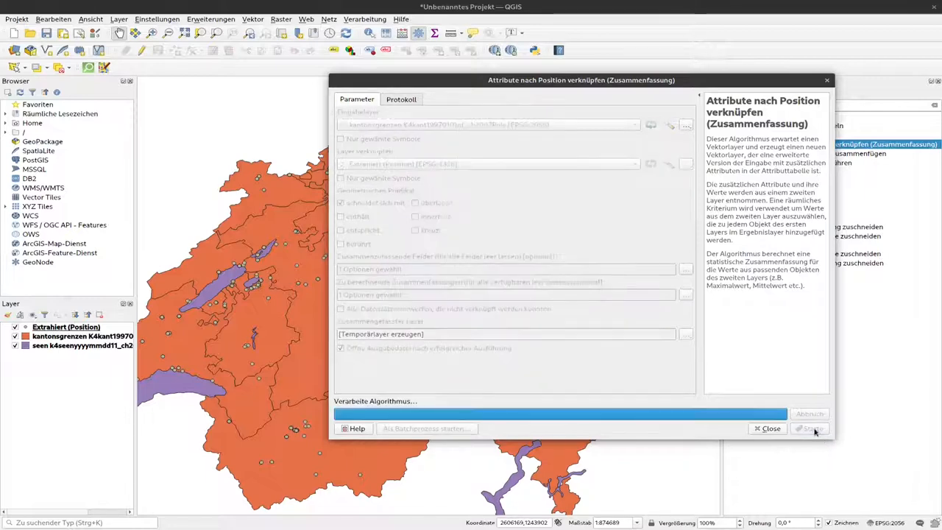
click(810, 428)
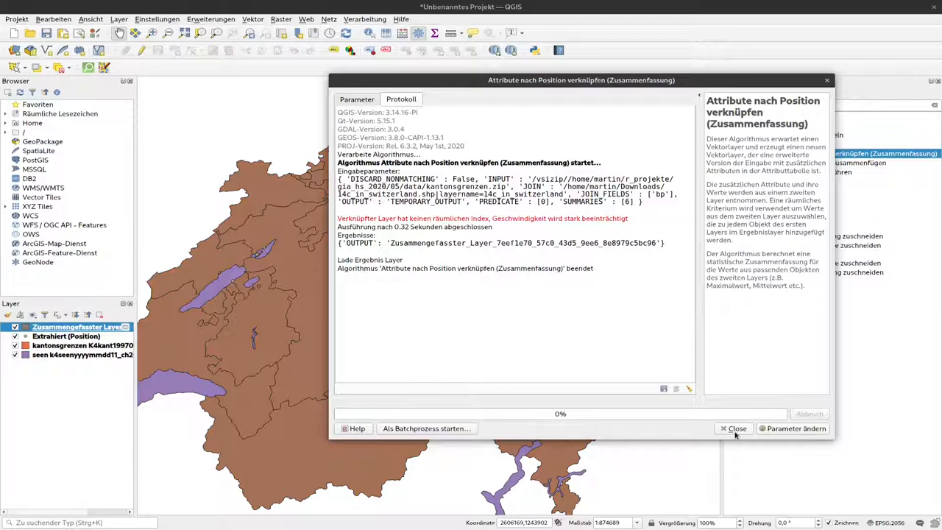
click(736, 429)
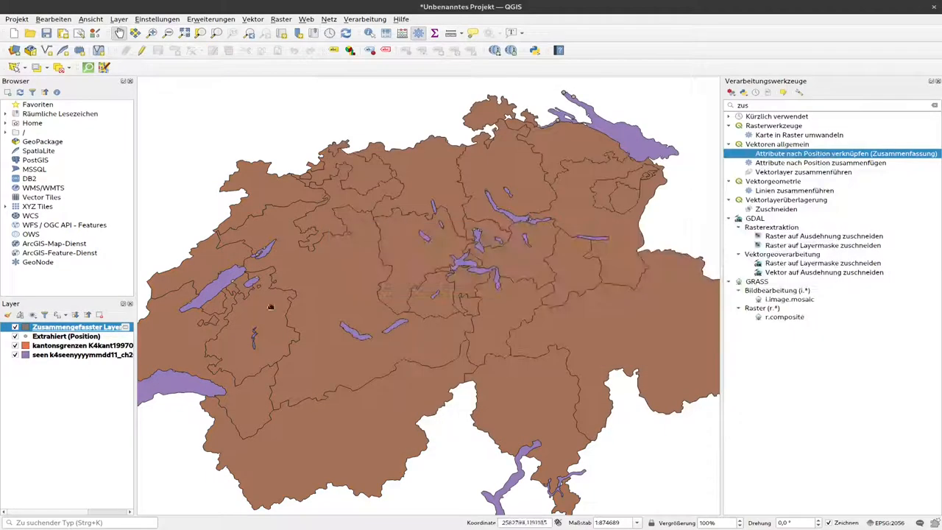
mouse_move(436, 179)
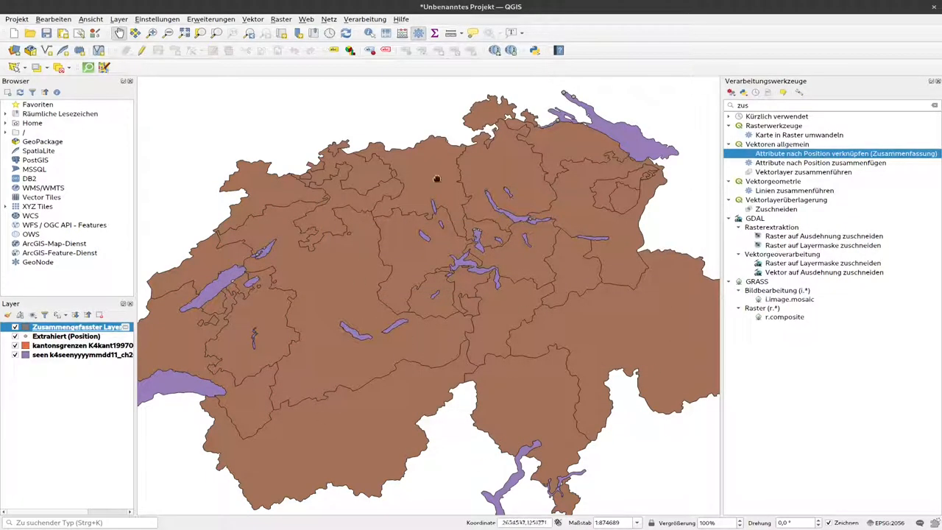
mouse_move(274, 325)
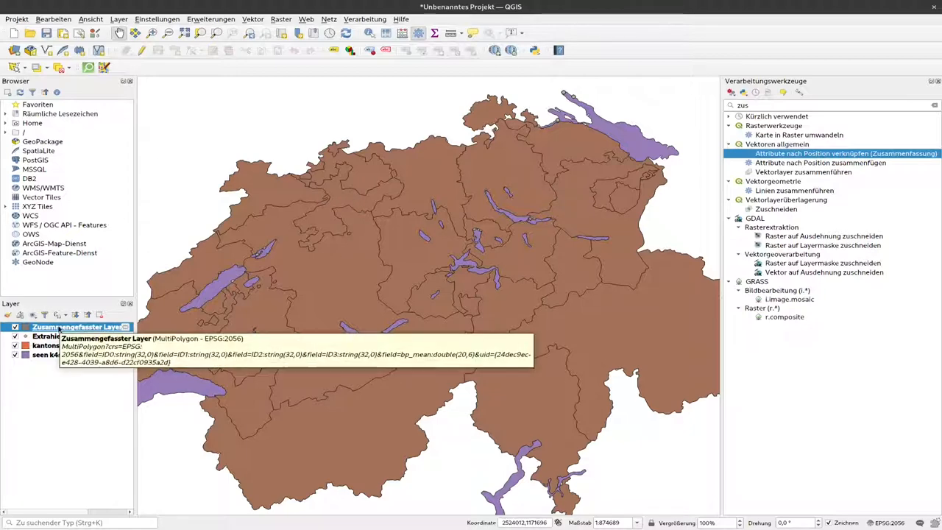
right_click(77, 327)
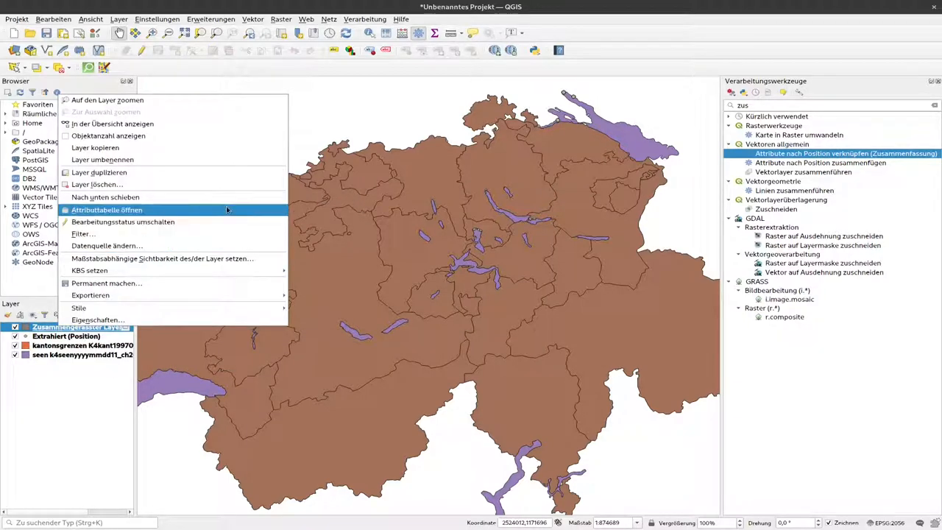
click(106, 209)
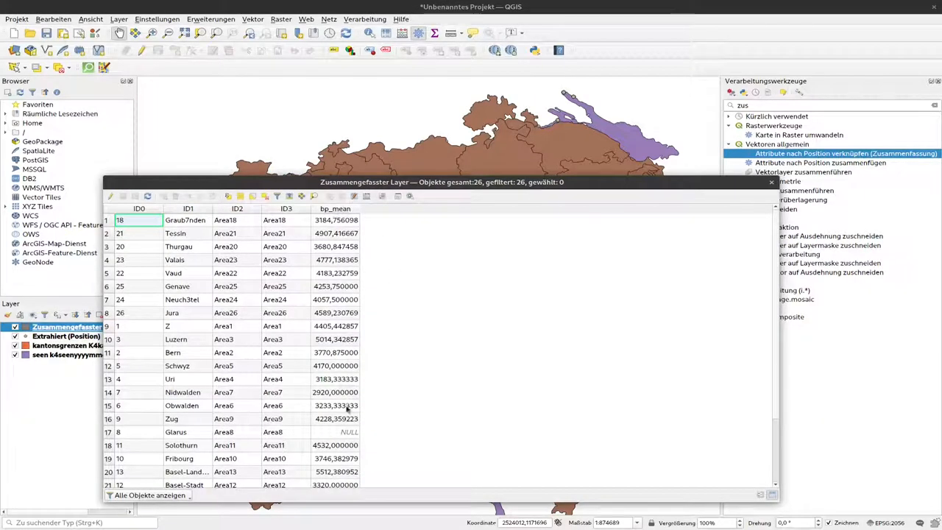
mouse_move(362, 218)
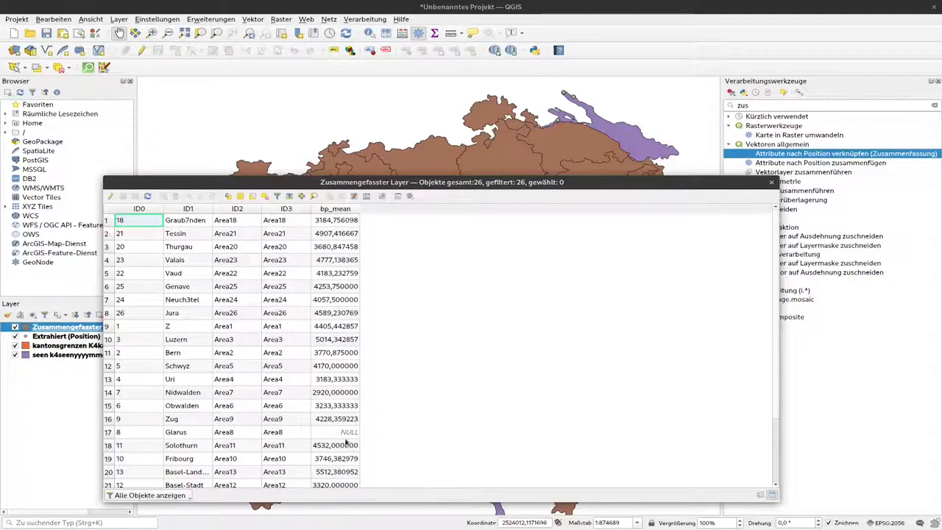
scroll(down, 3)
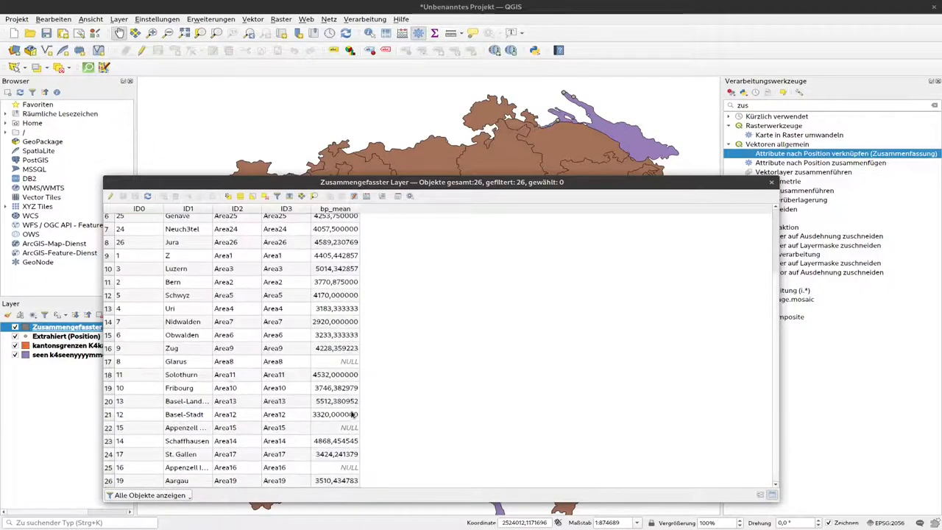
scroll(up, 3)
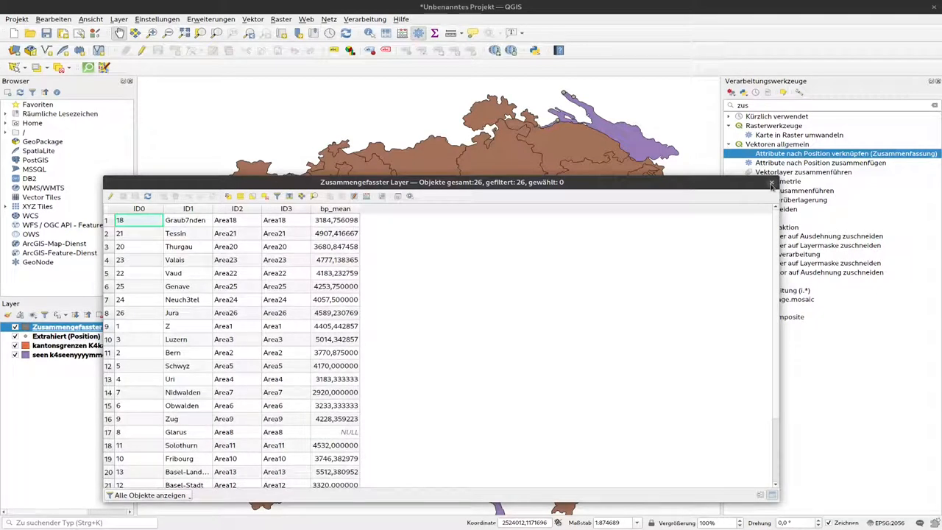
click(771, 183)
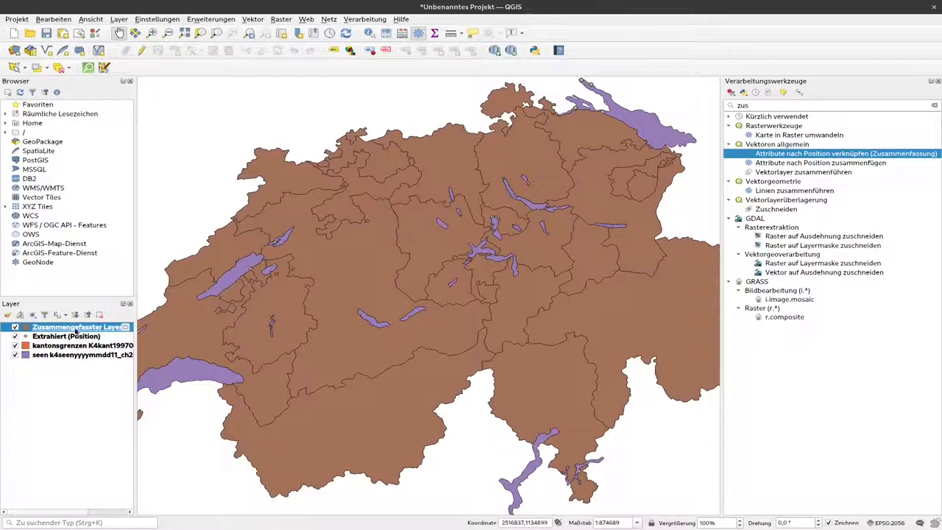
In the joined layer's symbology, change the renderer from single symbol to Abgestuft (graduated).
right_click(77, 327)
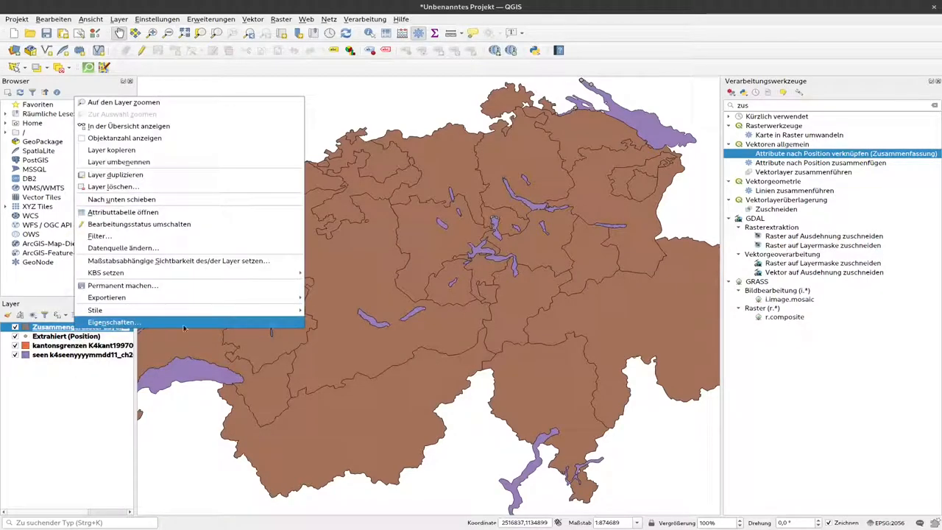
click(113, 321)
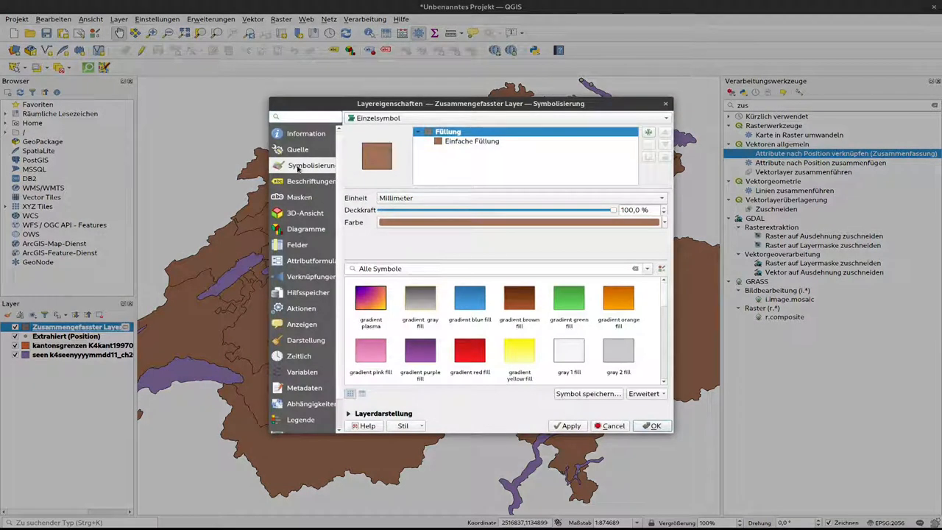
click(508, 118)
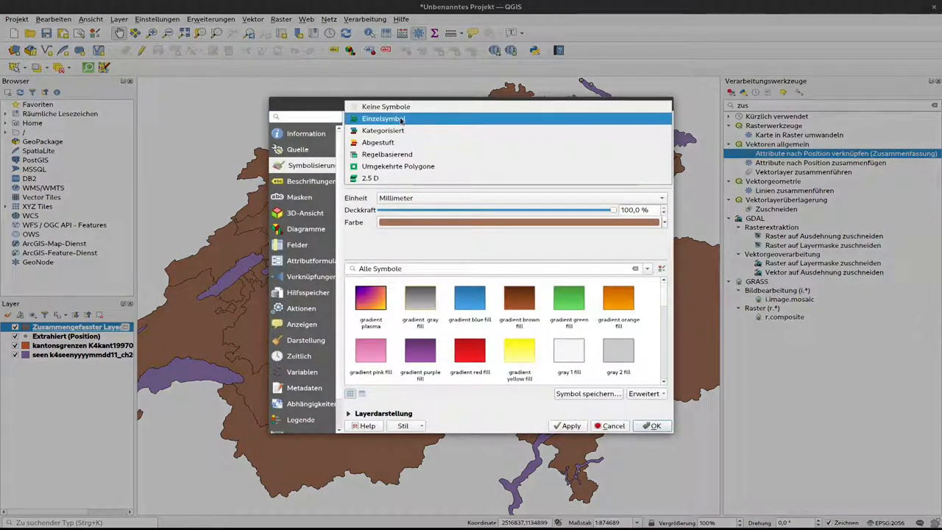
mouse_move(383, 129)
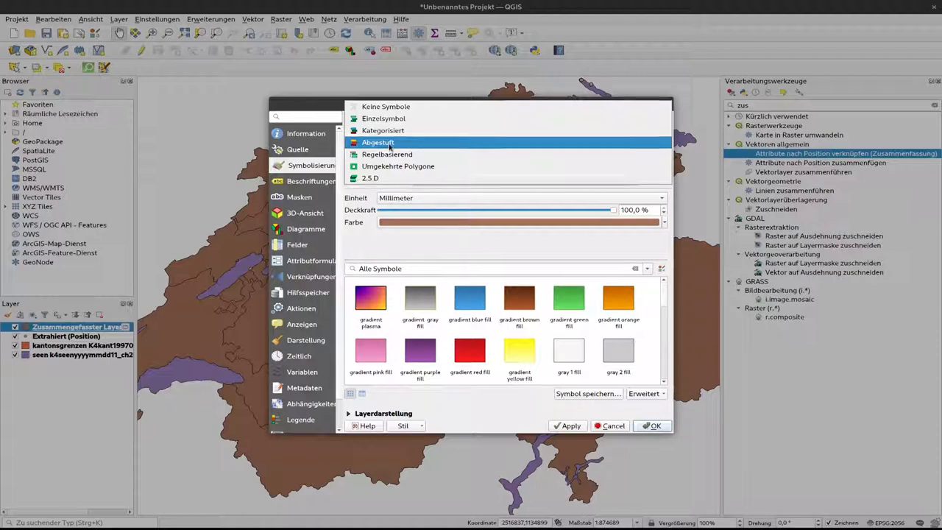
click(377, 142)
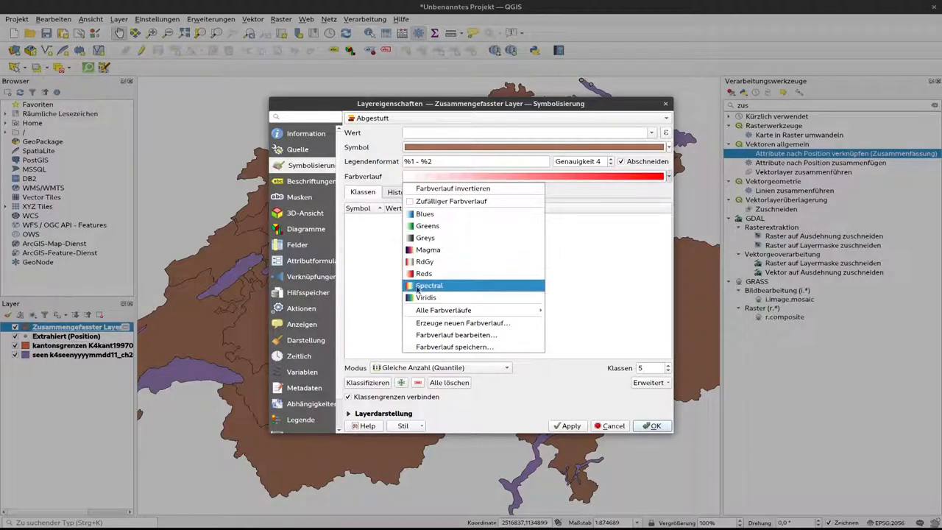
Classify bp_mean with the Spectral ramp in Quantile mode using 10 classes.
click(429, 286)
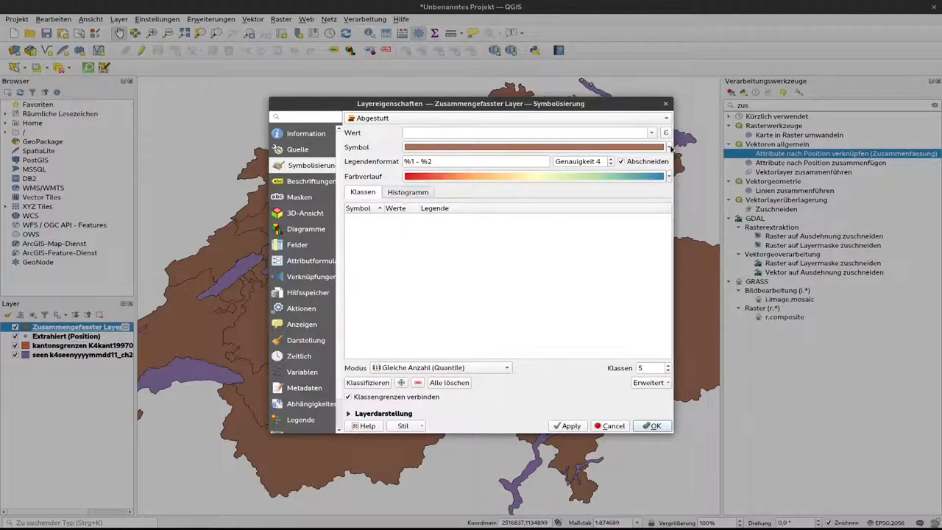
click(650, 133)
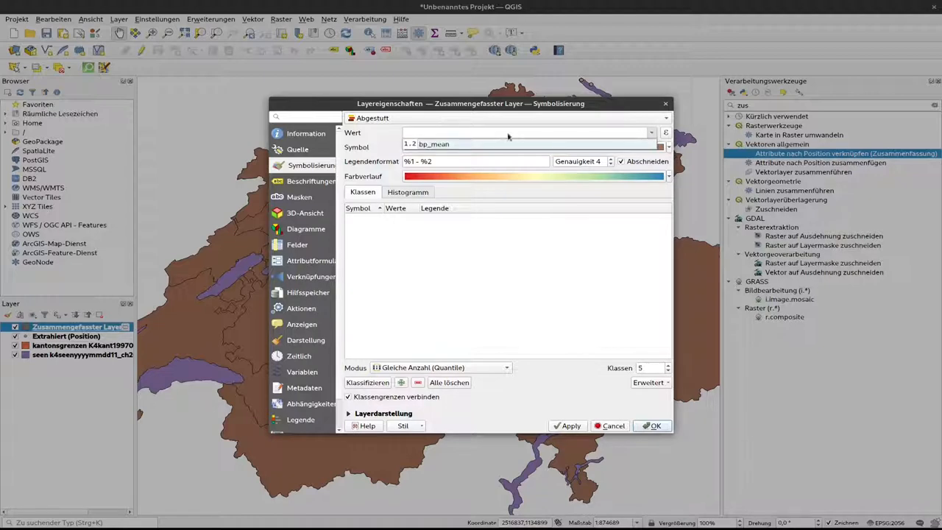
mouse_move(473, 138)
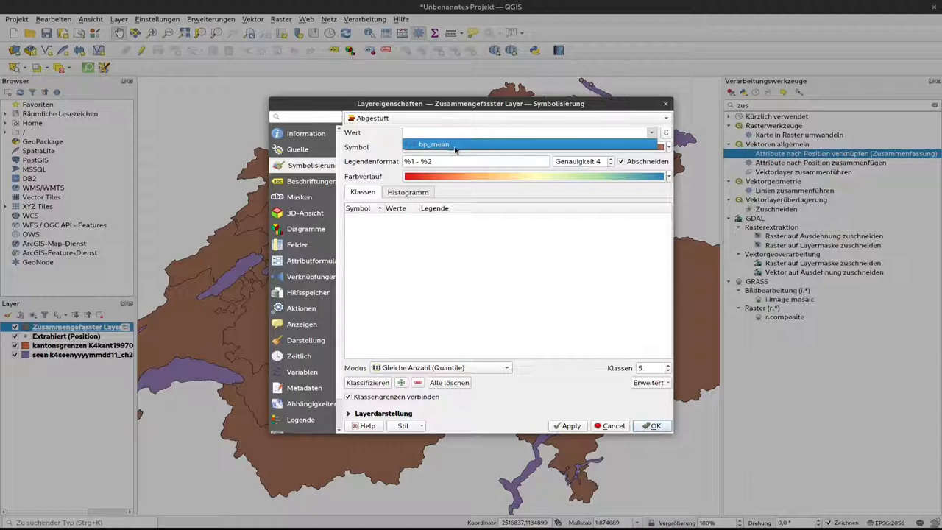
mouse_move(435, 144)
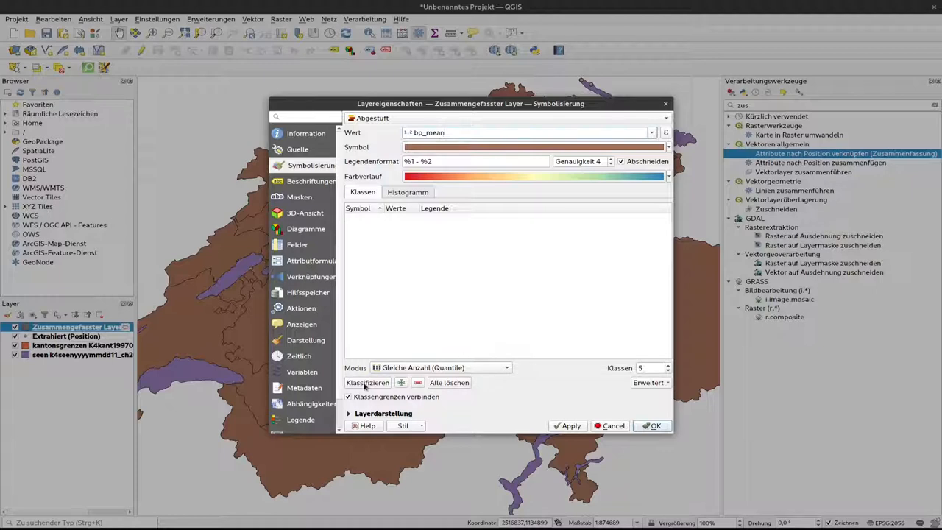
click(368, 383)
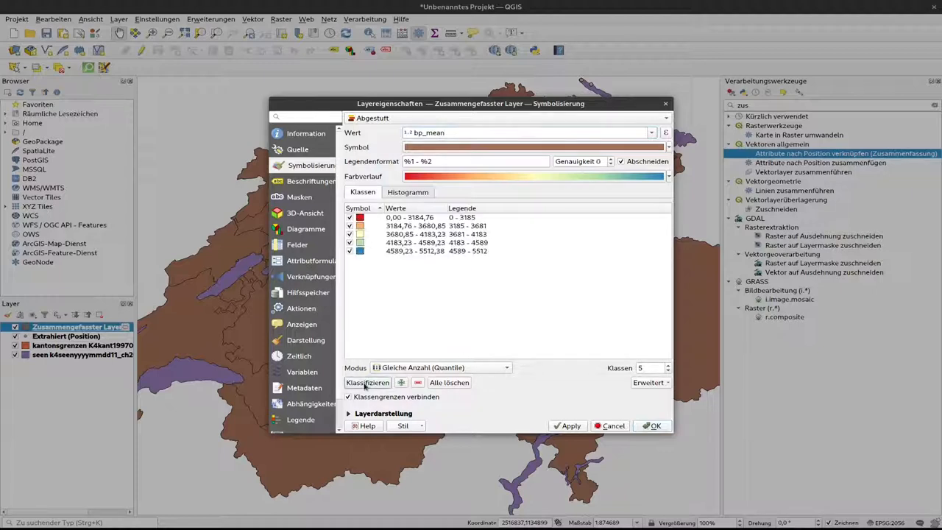
mouse_move(412, 264)
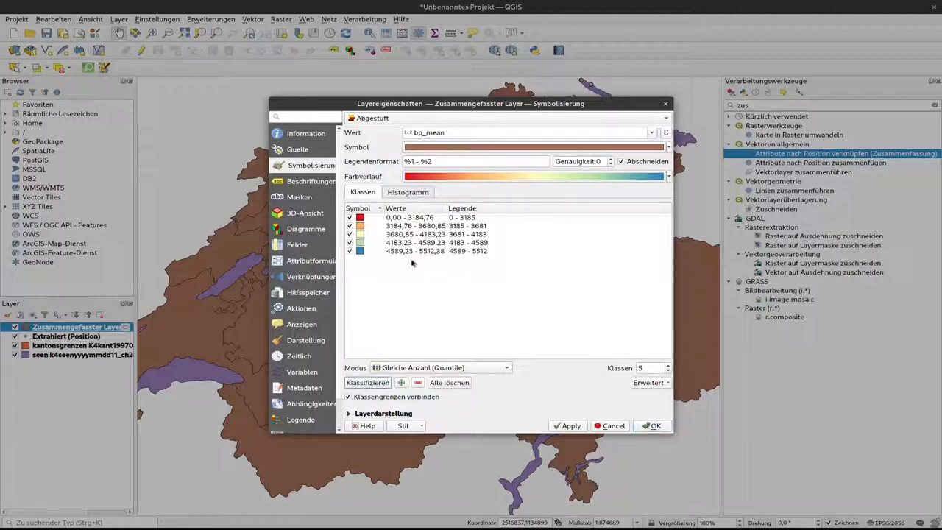
mouse_move(495, 365)
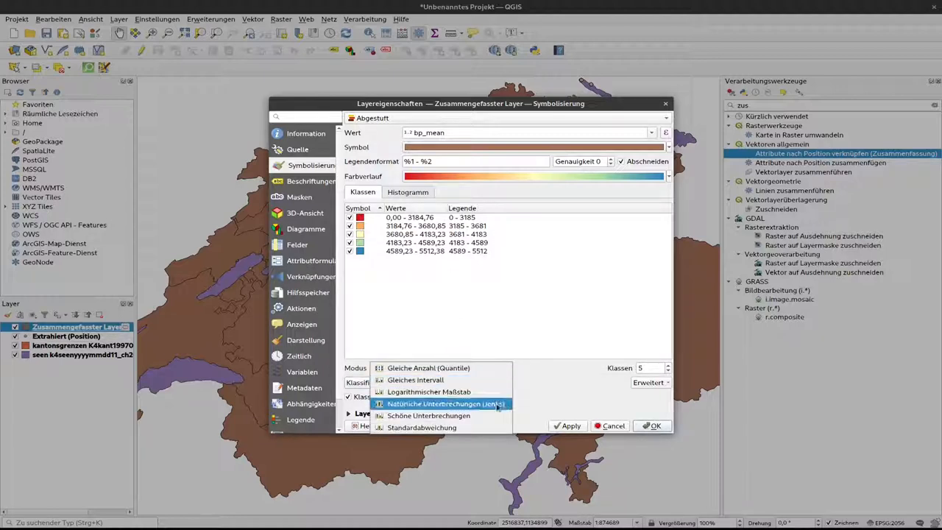
mouse_move(415, 379)
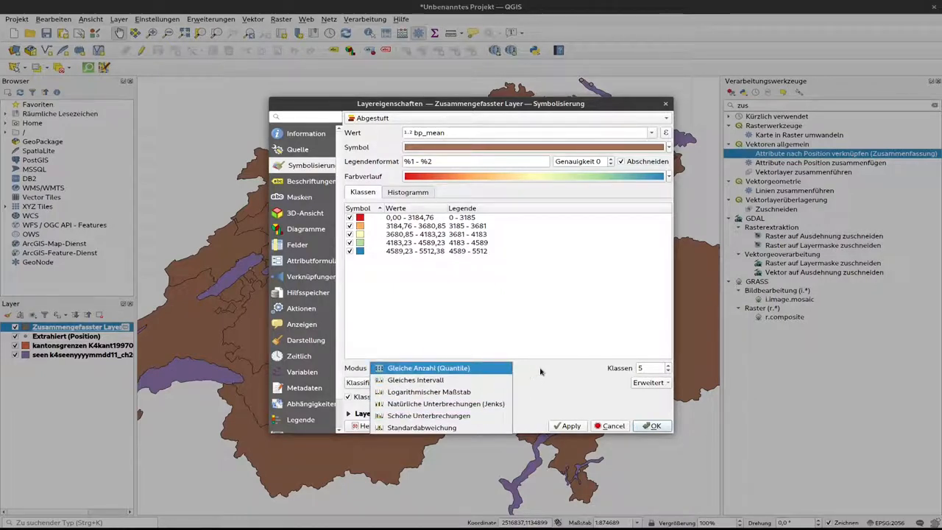
click(428, 368)
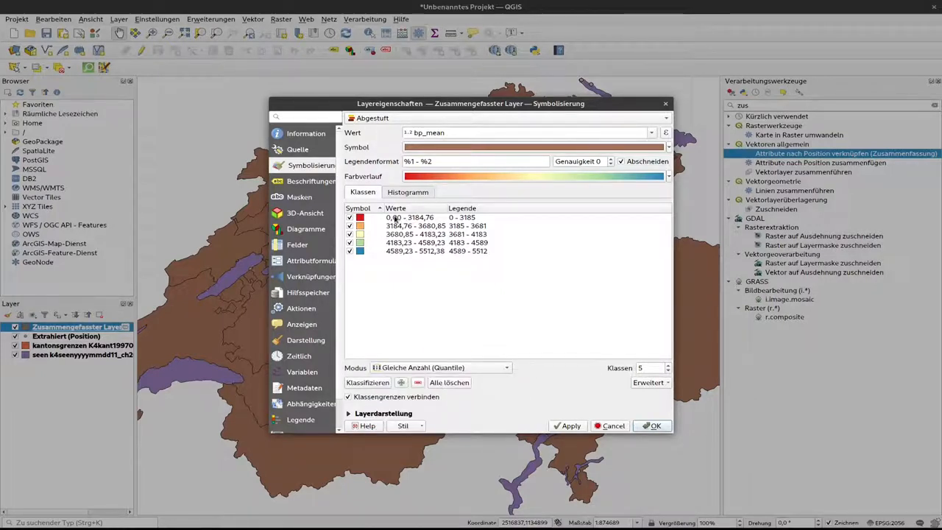
double_click(415, 217)
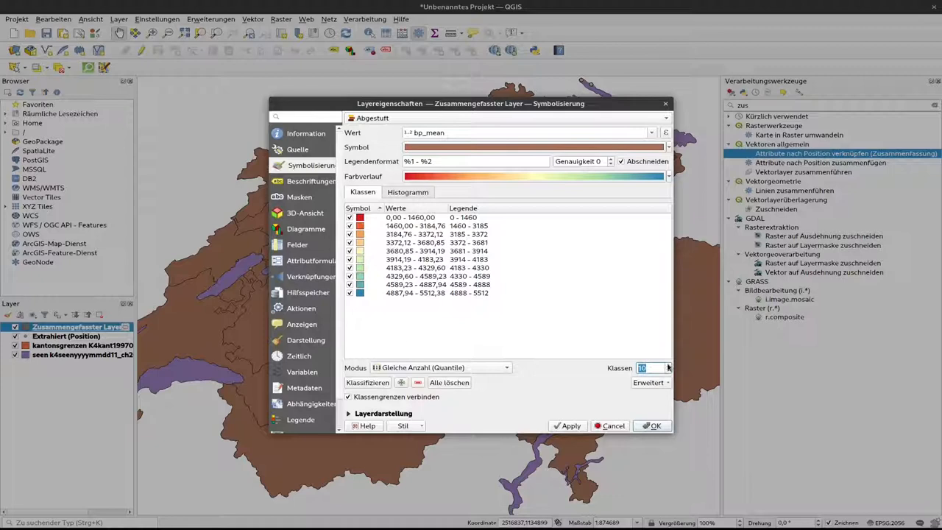
mouse_move(376, 321)
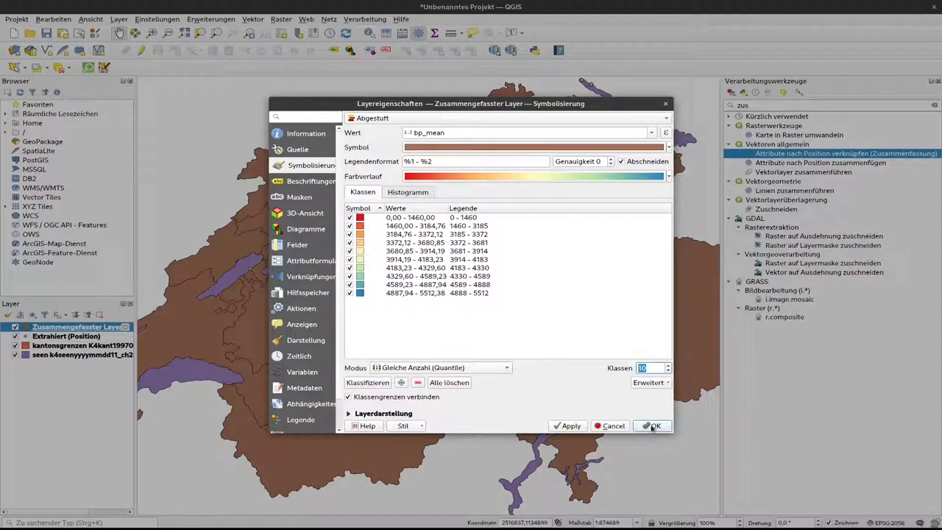
Confirm the properties so the cantons render in ten Spectral classes by bp_mean.
click(650, 425)
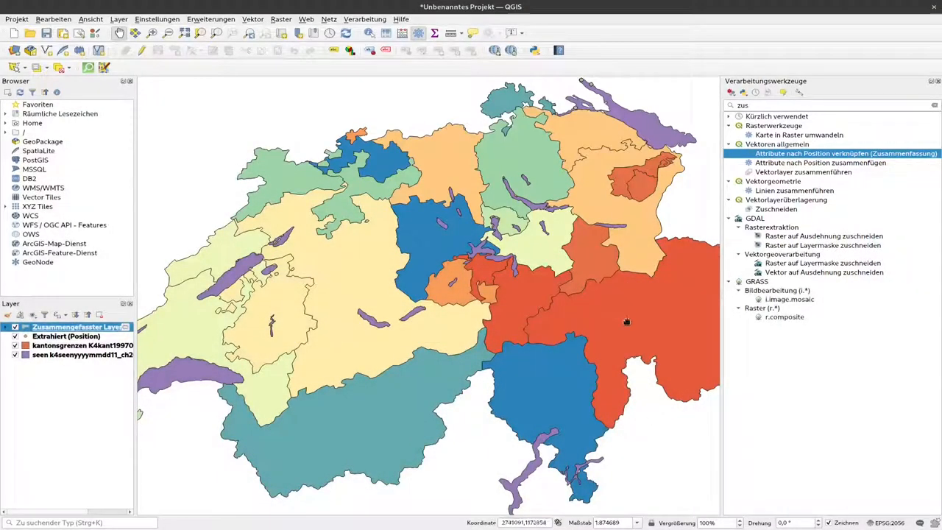
mouse_move(471, 206)
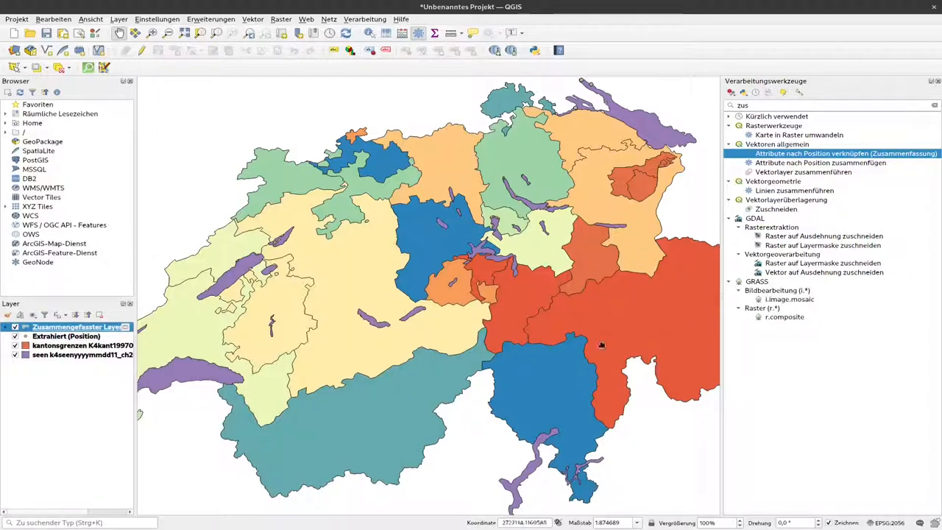
mouse_move(568, 404)
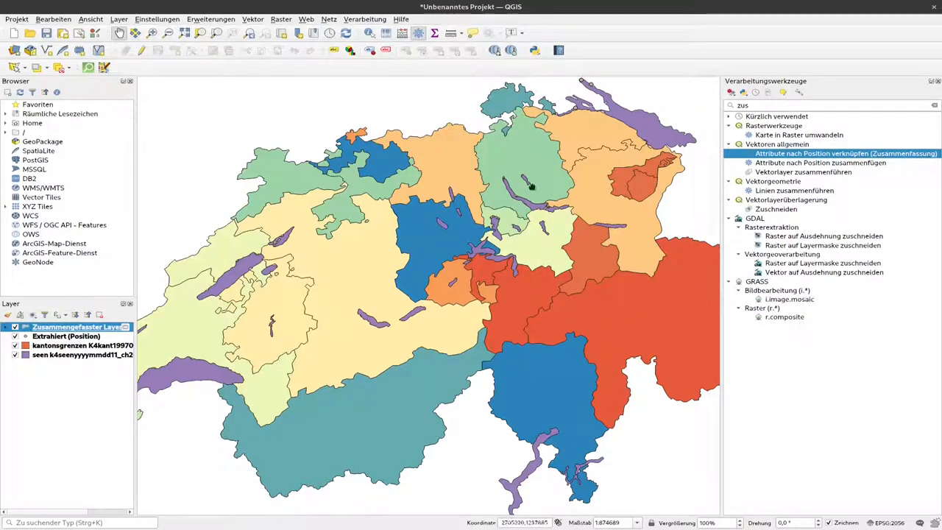
mouse_move(563, 299)
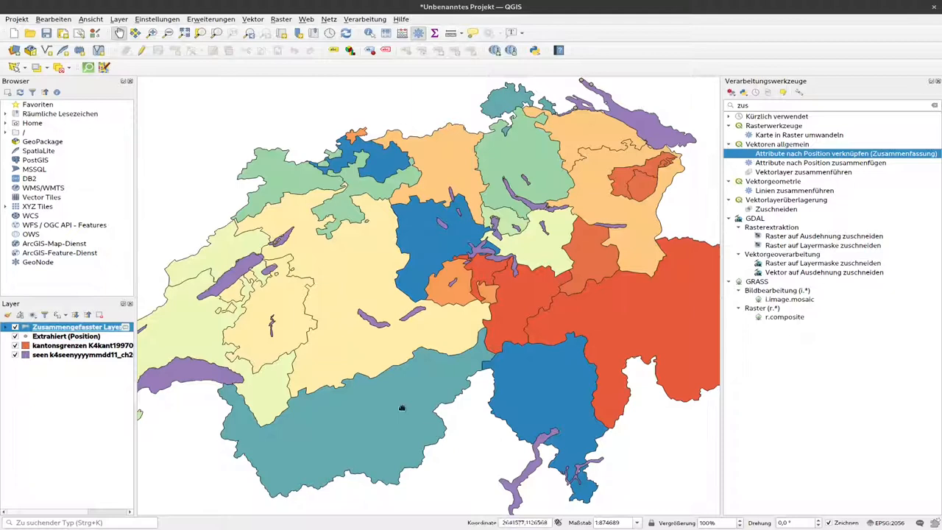
mouse_move(518, 162)
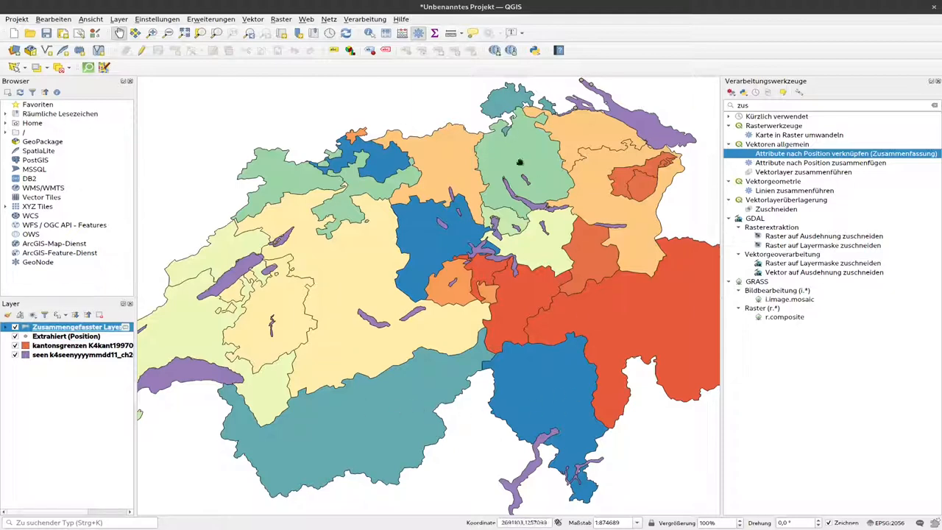
mouse_move(317, 234)
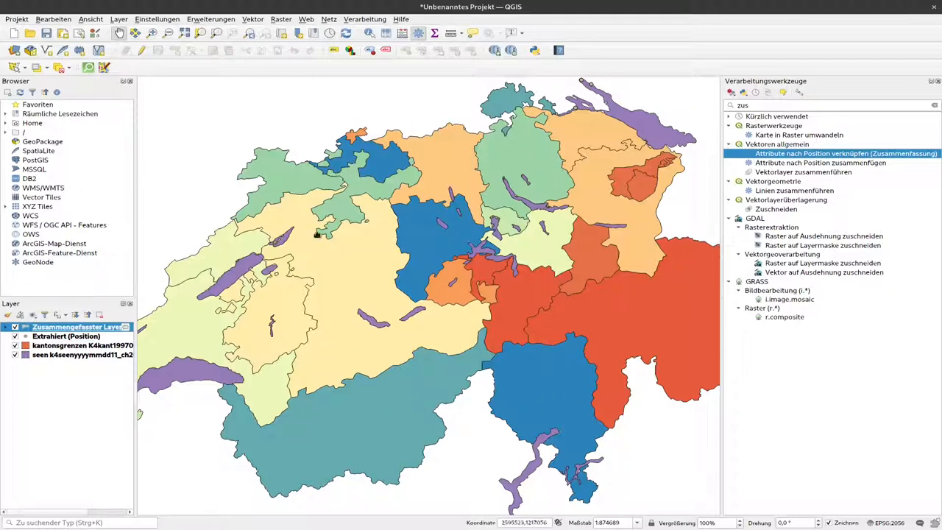
mouse_move(565, 352)
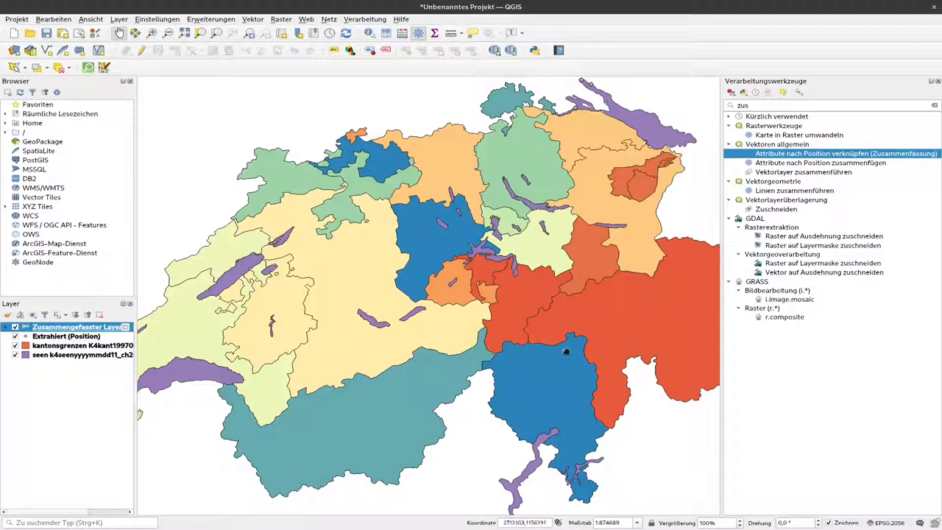
Move Extrahiert (Position) above the joined cantons layer so points draw on top.
click(66, 336)
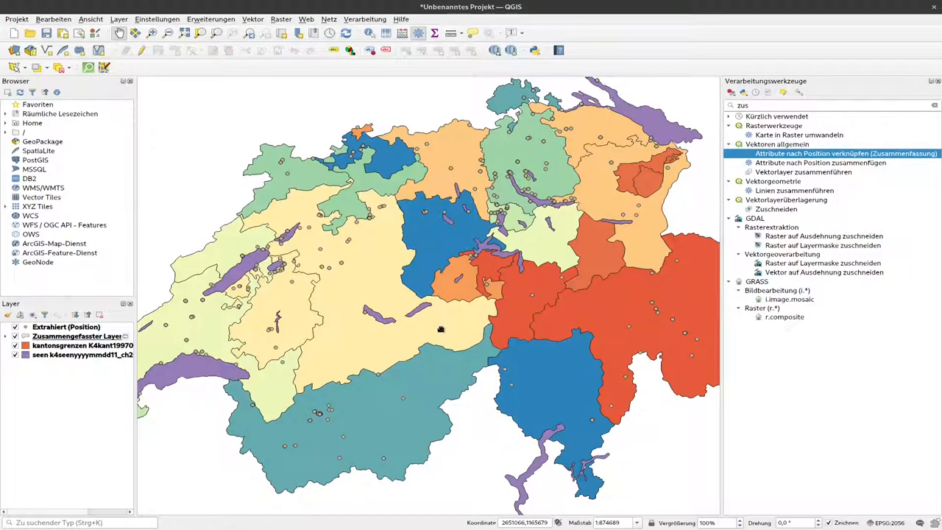
mouse_move(516, 268)
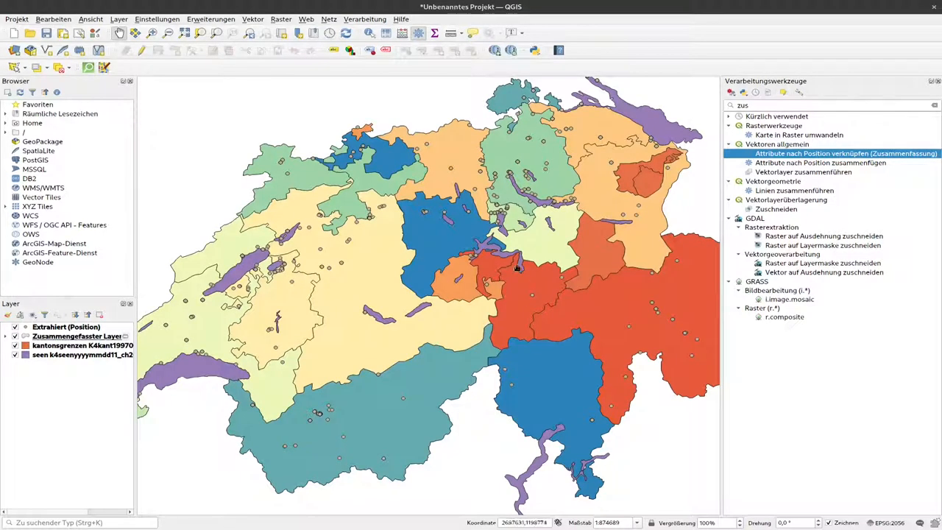
mouse_move(530, 331)
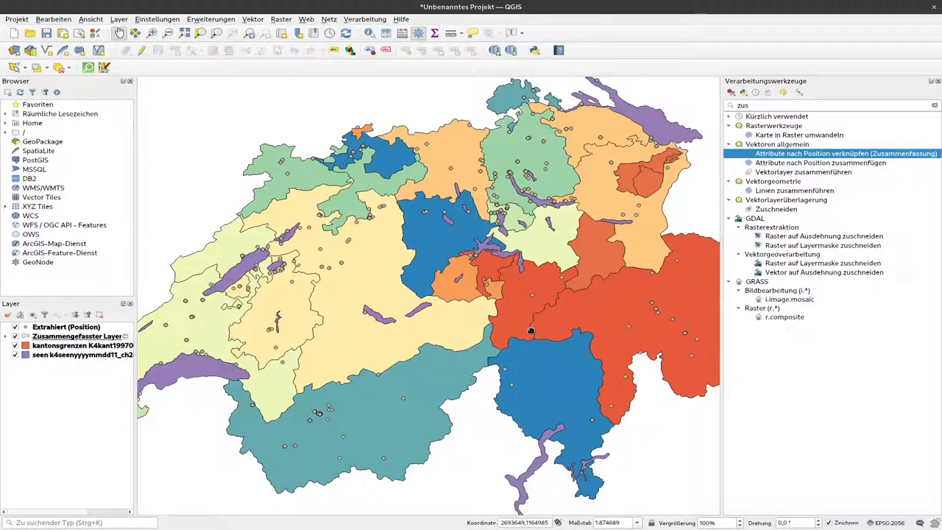
mouse_move(530, 330)
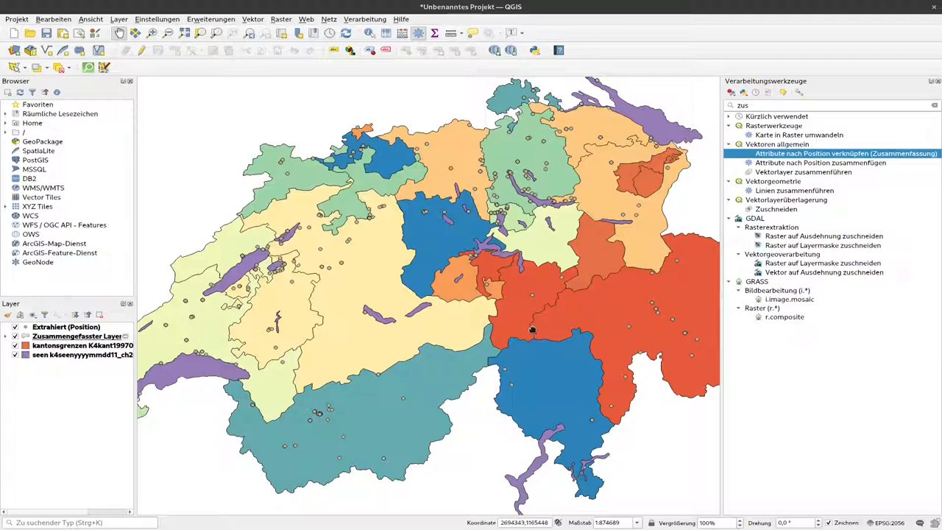
mouse_move(530, 328)
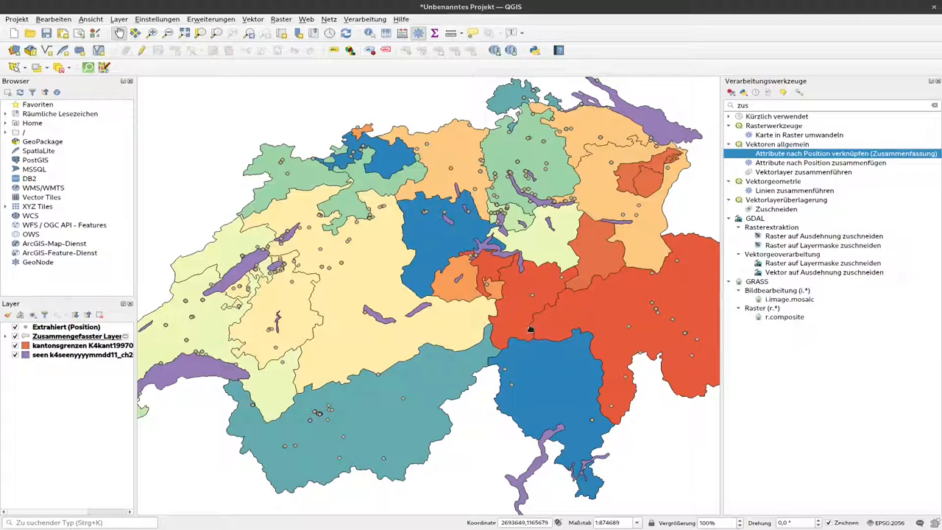